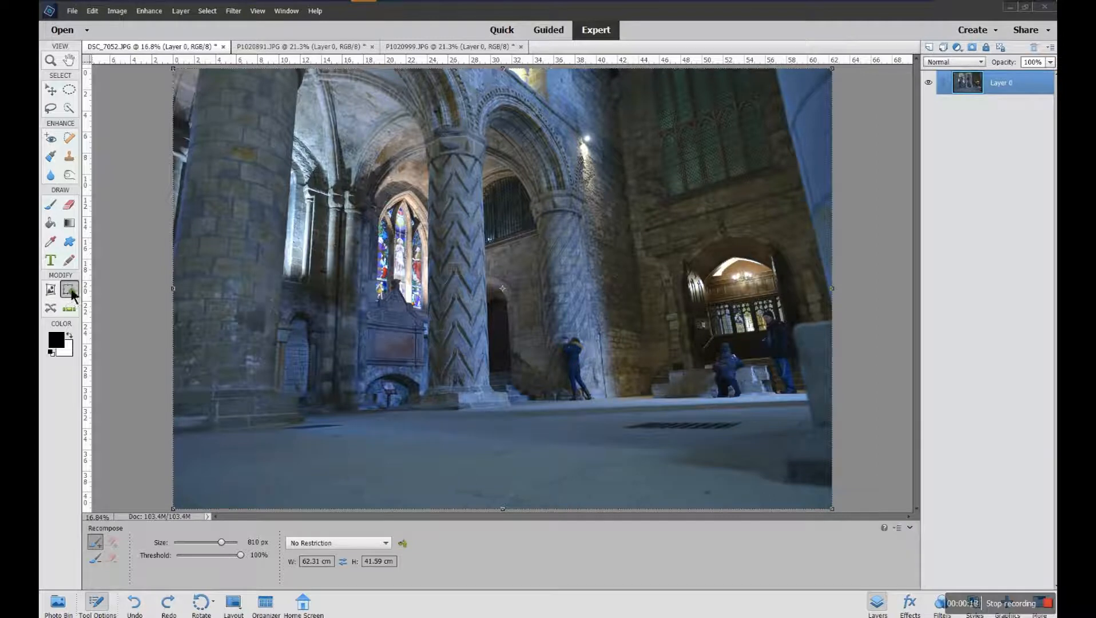
mouse_move(69, 291)
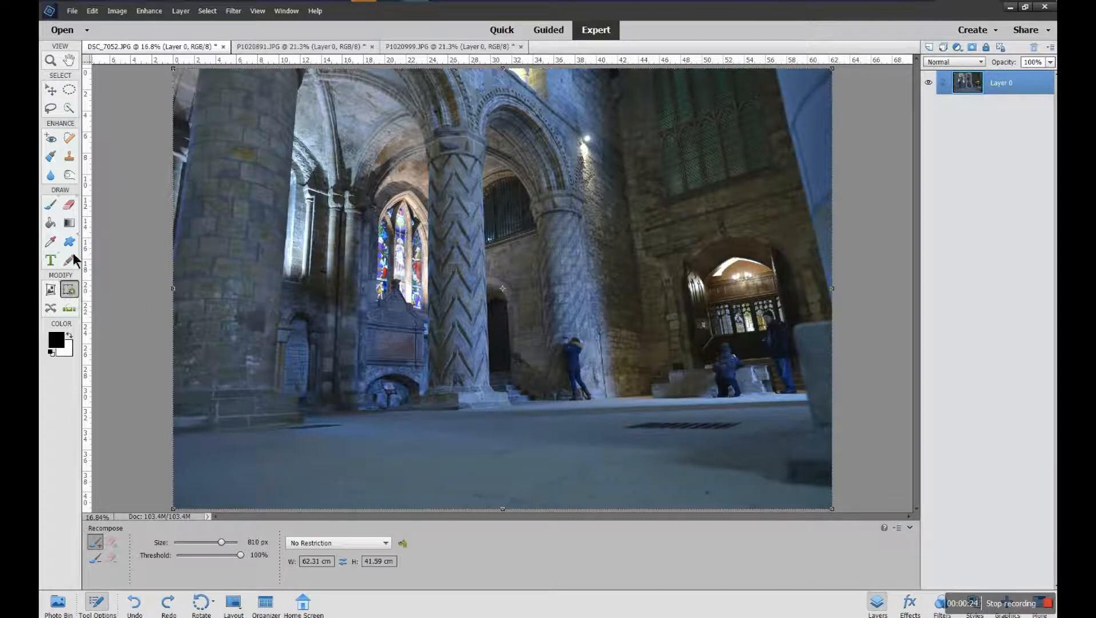
mouse_move(68, 288)
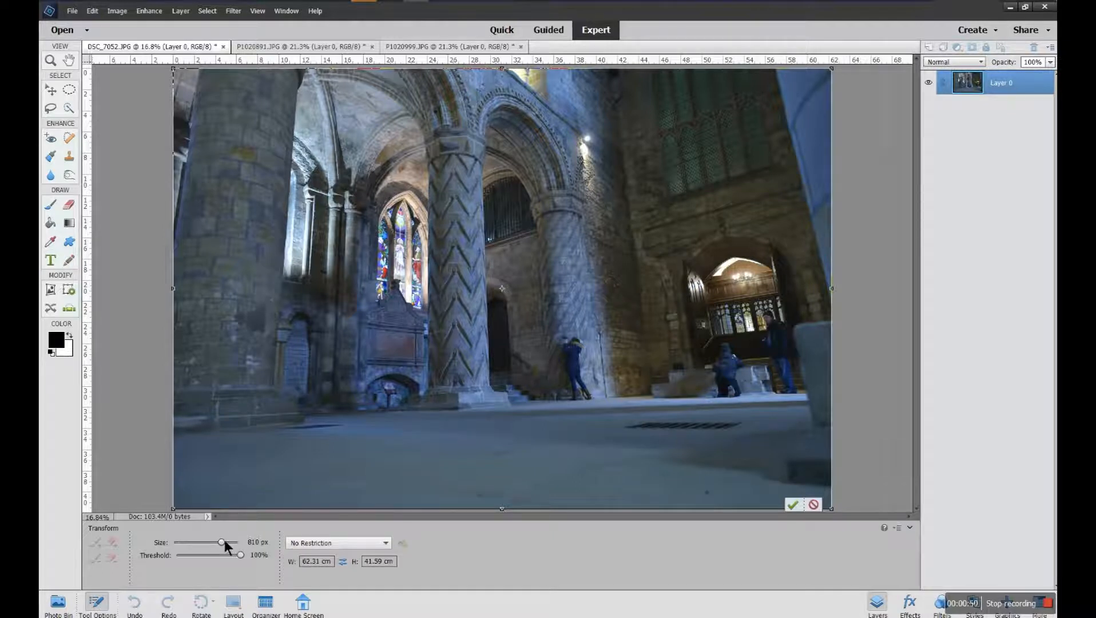
Tune the Recompose marking brush size via the Size slider, settling at 600 px.
left_click_drag(223, 543, 192, 543)
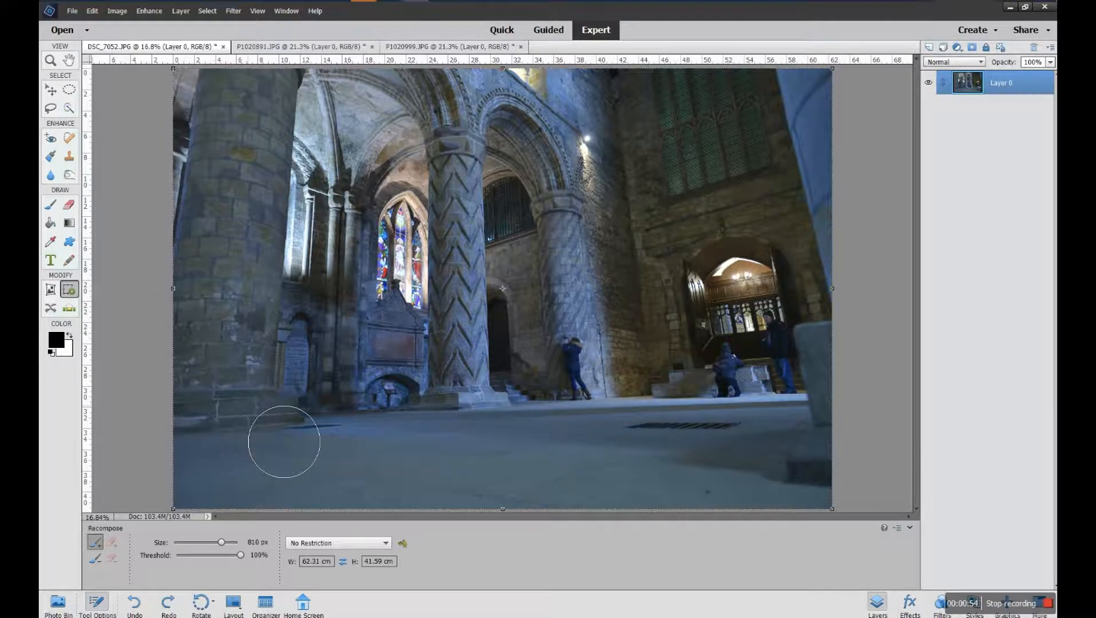
left_click_drag(221, 541, 227, 543)
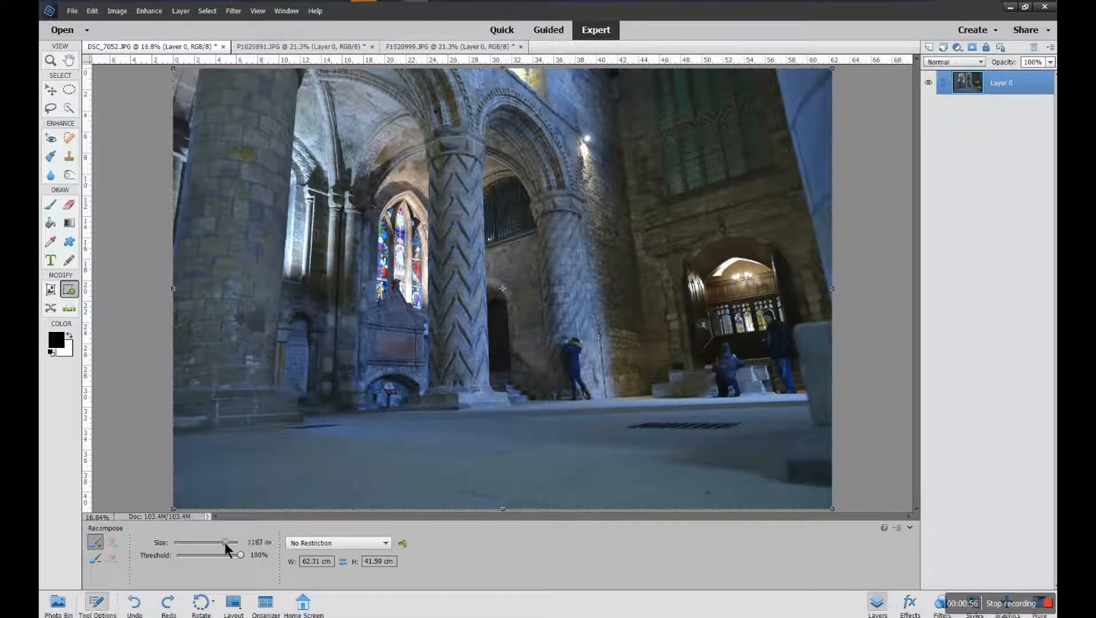
left_click_drag(225, 542, 188, 543)
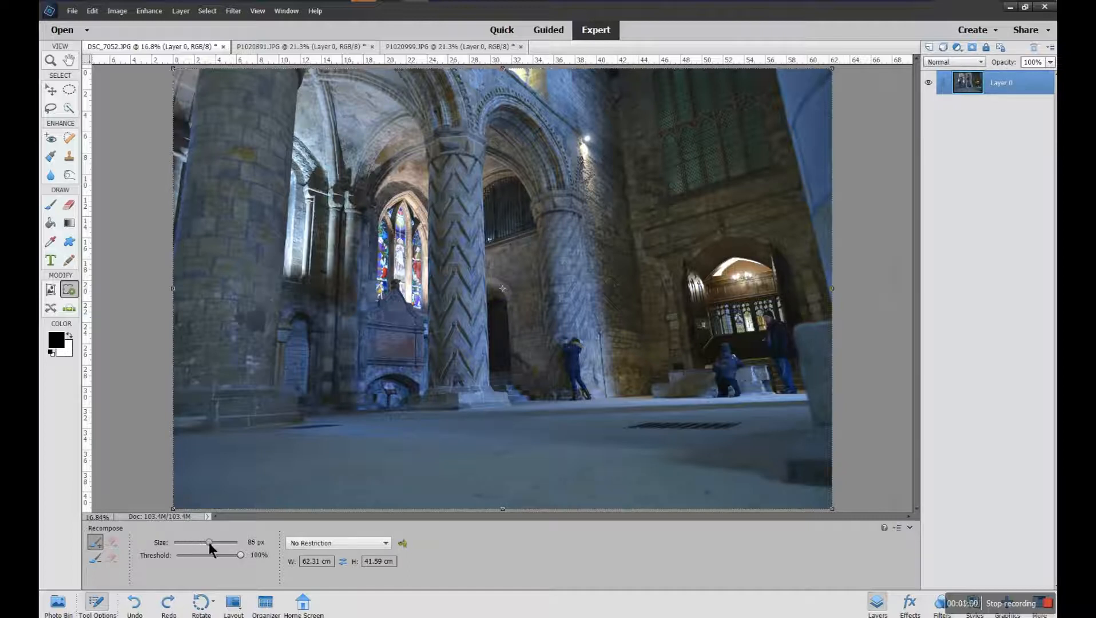
left_click_drag(207, 542, 209, 543)
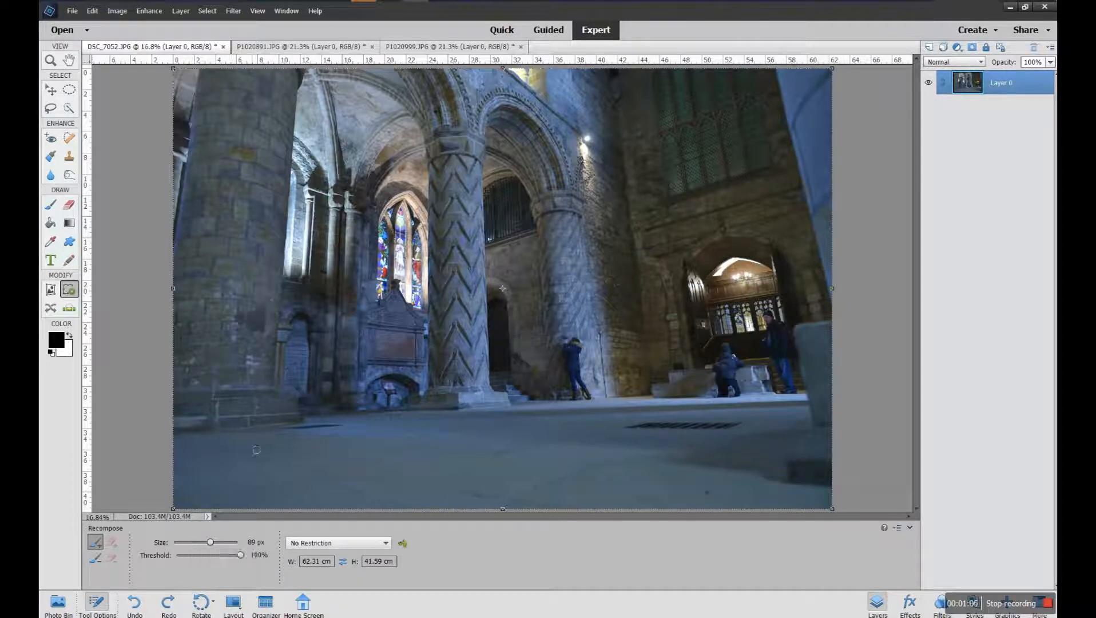
left_click_drag(209, 541, 215, 541)
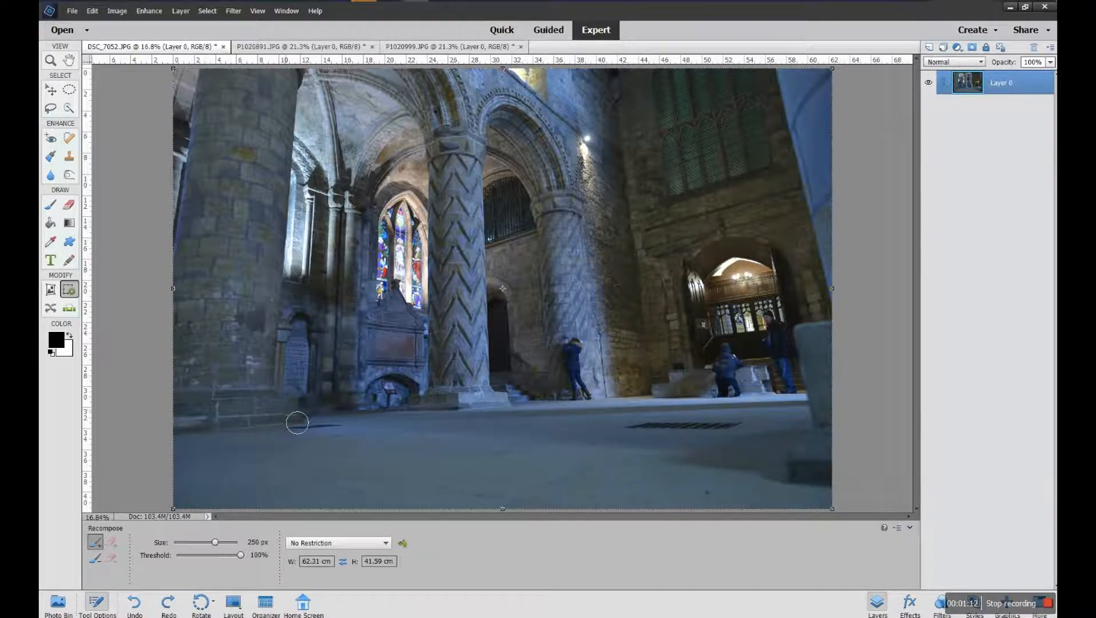
left_click_drag(216, 541, 218, 542)
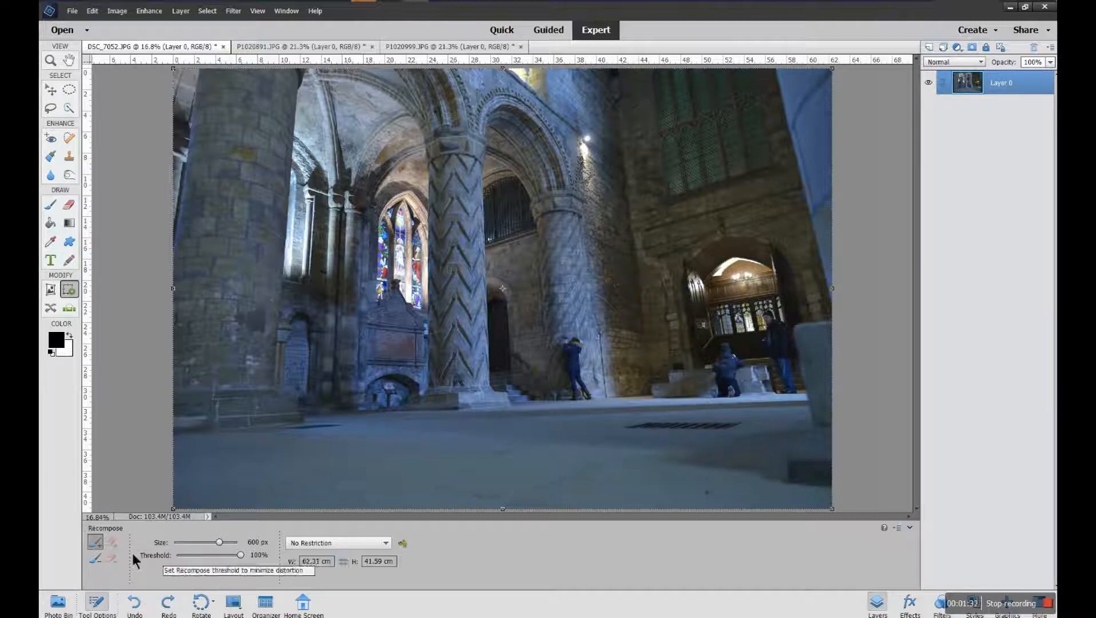
mouse_move(96, 544)
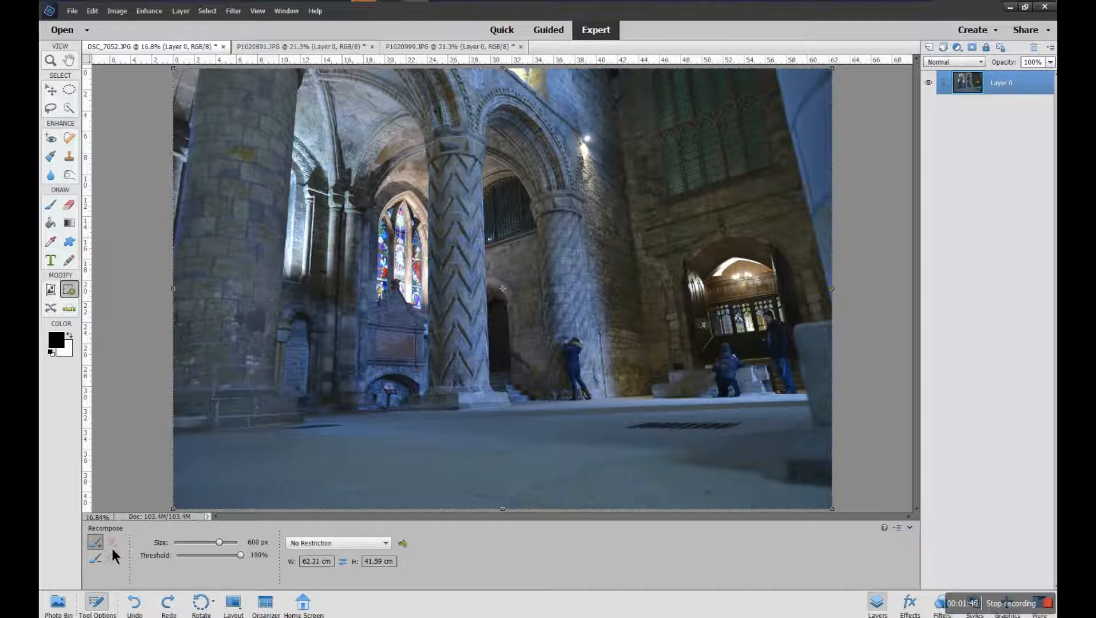
mouse_move(94, 544)
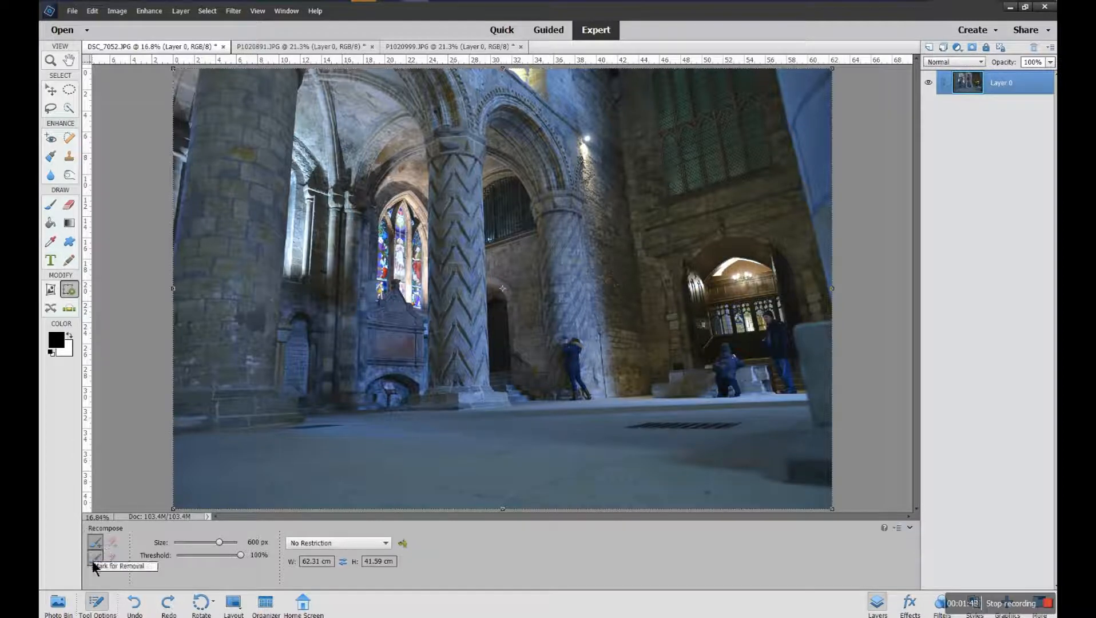
Mark the person by the central pillar red for removal, then switch to Mark for Protection.
left_click(95, 557)
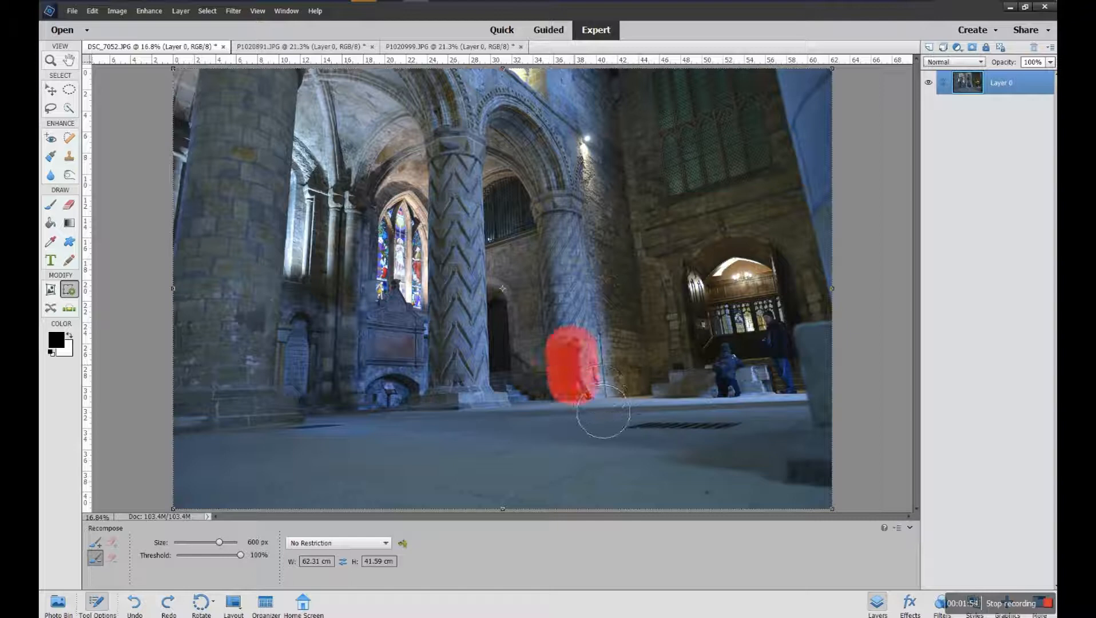
left_click_drag(600, 411, 622, 424)
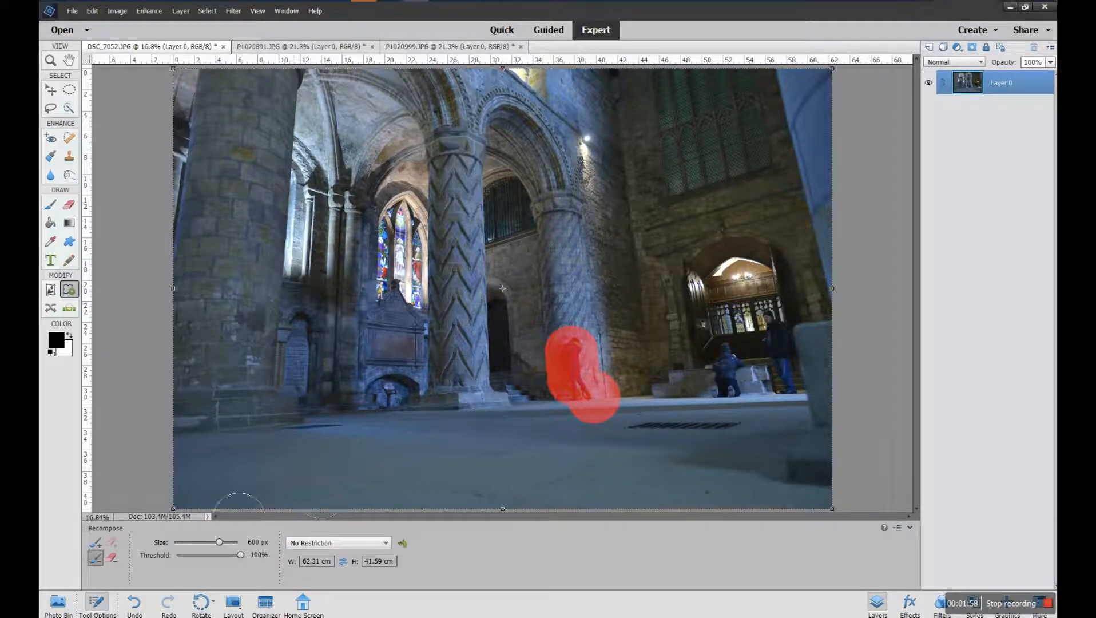
left_click(112, 557)
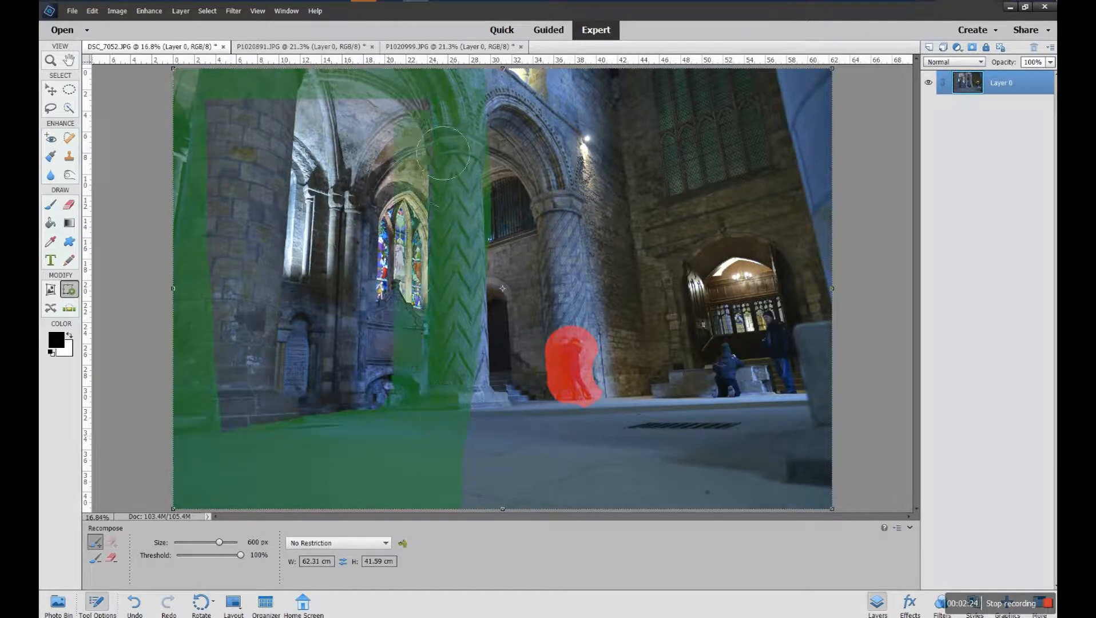
Paint green protection over the left columns and floor and the right wall and archway.
left_click_drag(444, 154, 231, 332)
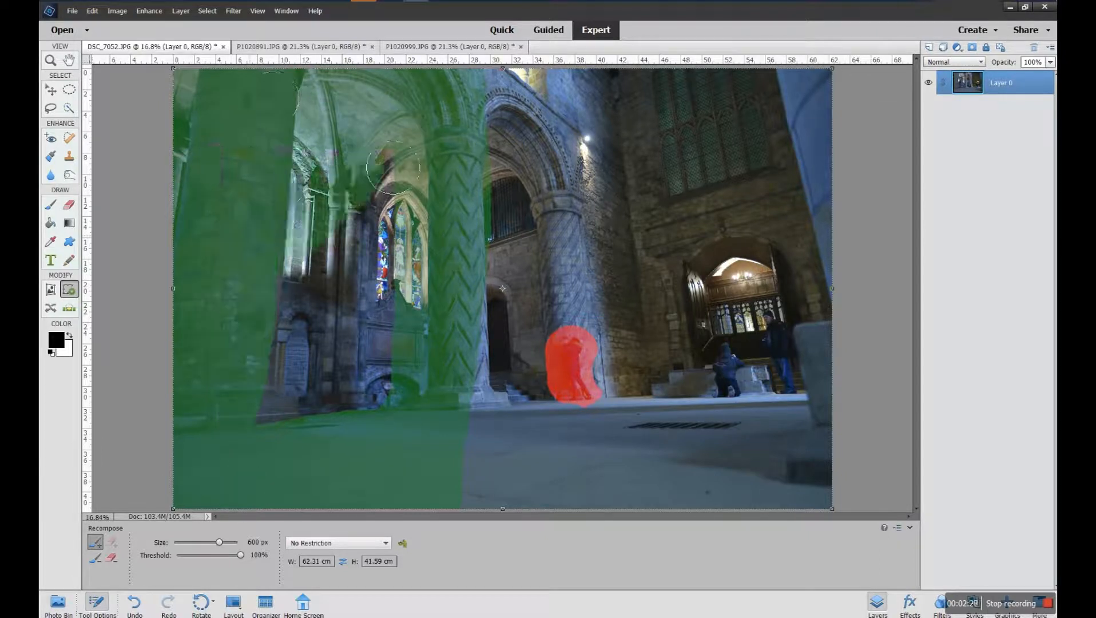
left_click_drag(392, 168, 405, 448)
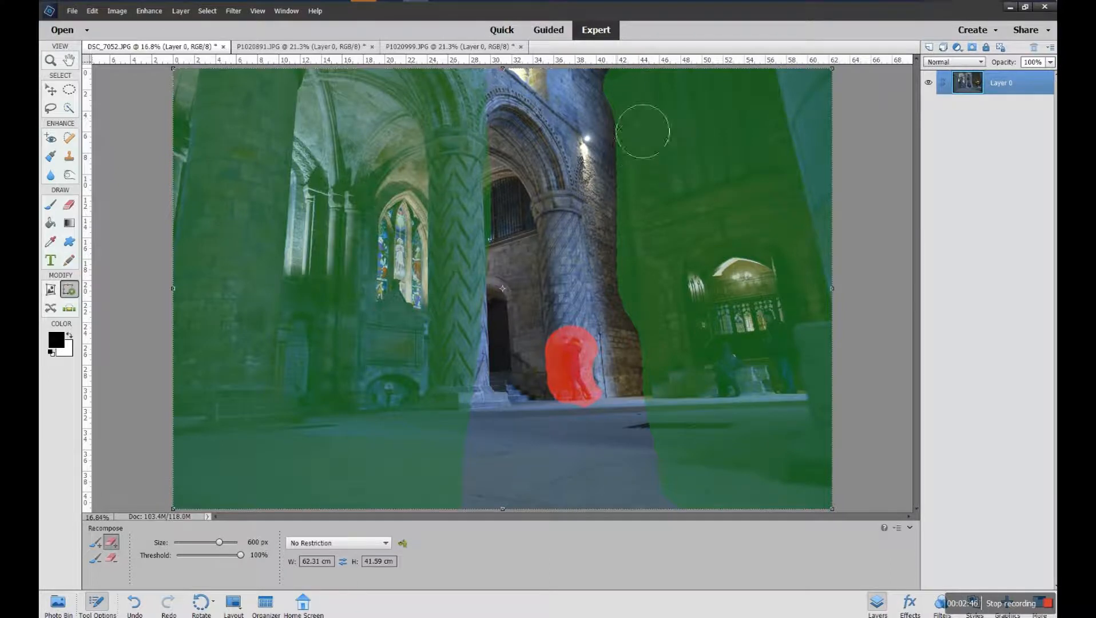
left_click_drag(642, 131, 656, 288)
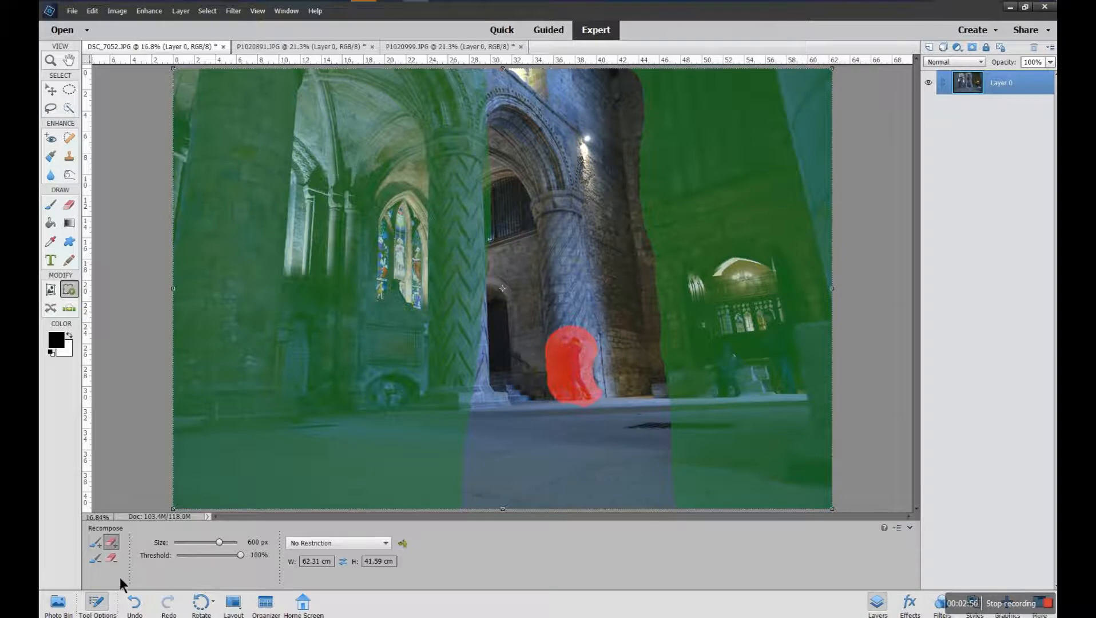
mouse_move(139, 510)
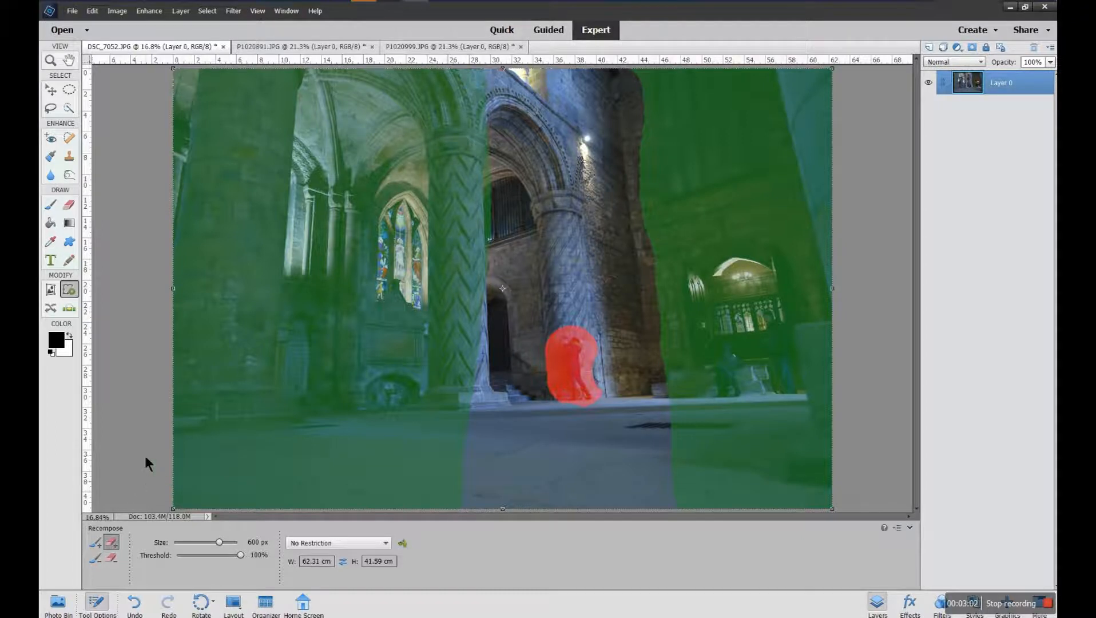
mouse_move(172, 295)
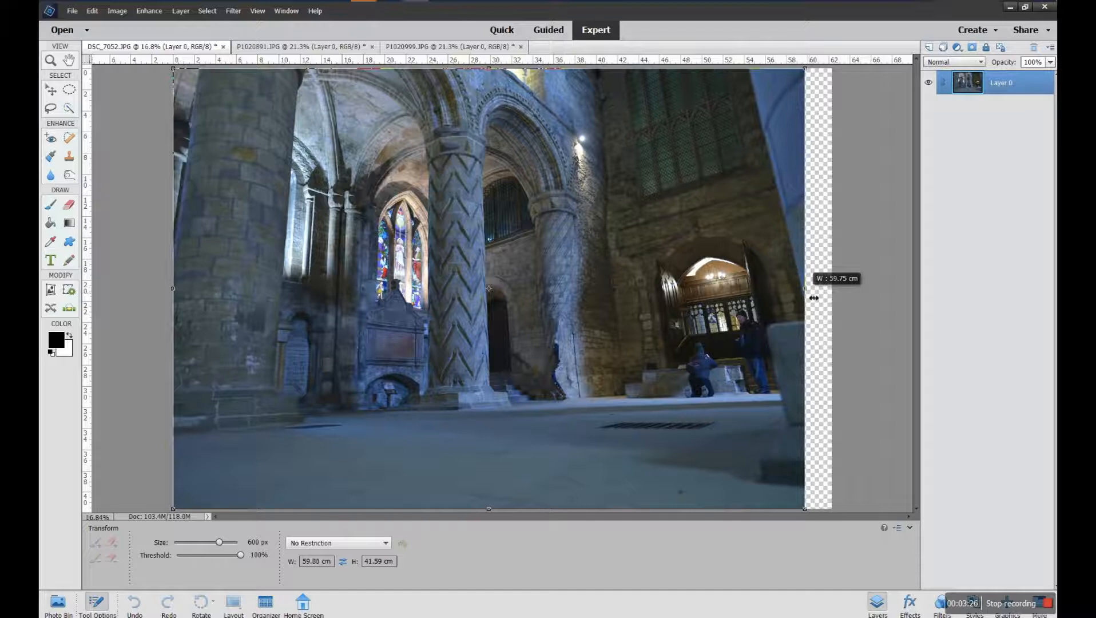
Trial-narrow the cathedral photo from its right handle and drag it back to full width.
left_click_drag(804, 288, 832, 288)
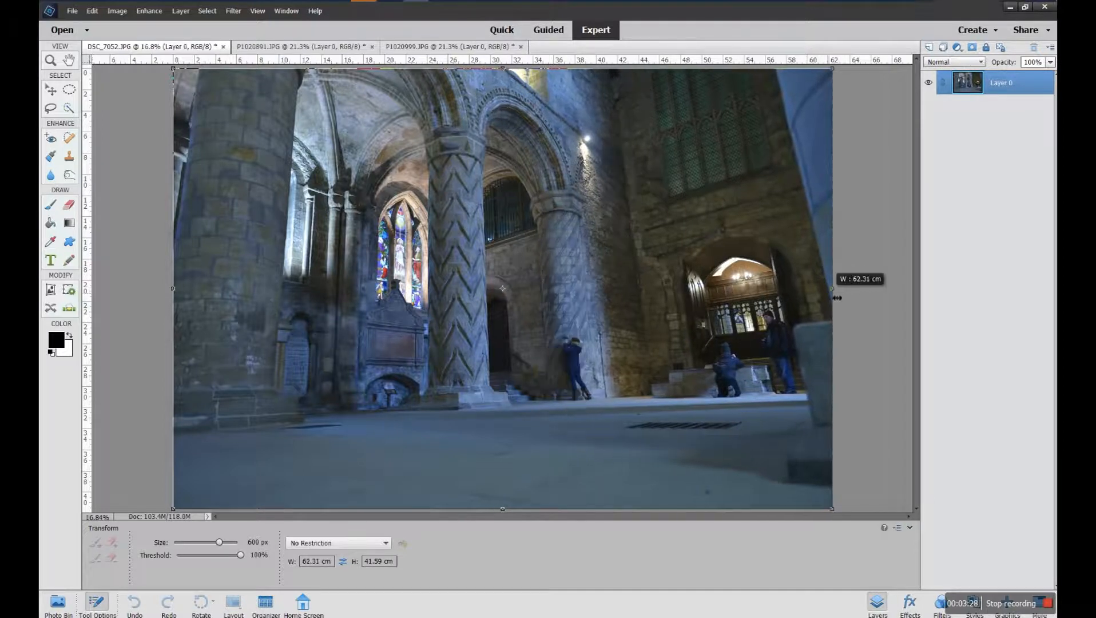
left_click_drag(831, 298, 802, 297)
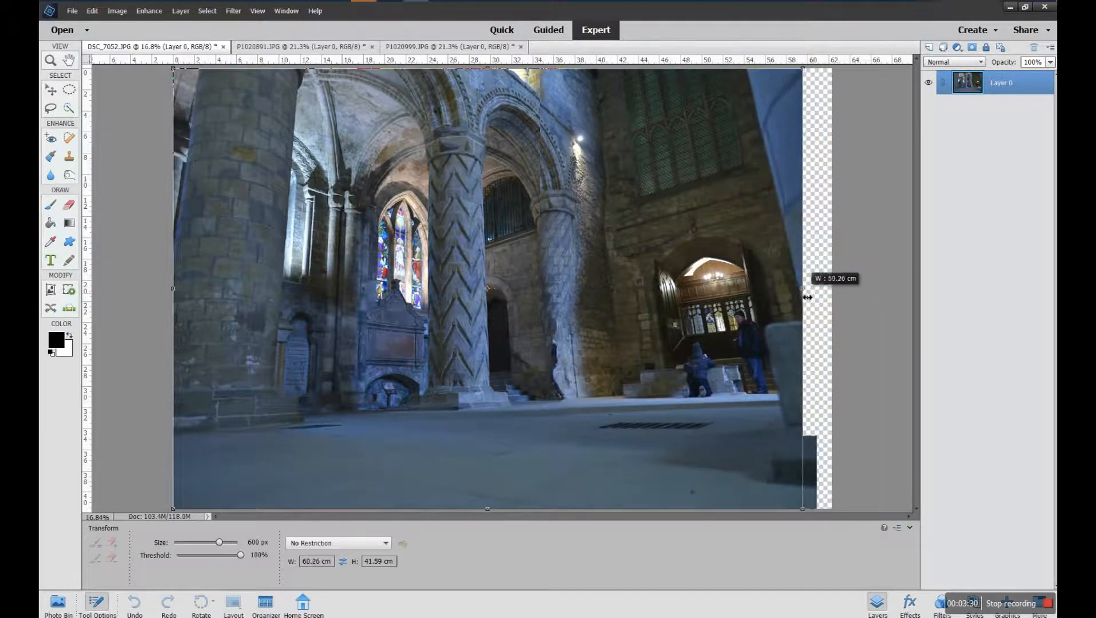
left_click_drag(802, 297, 793, 294)
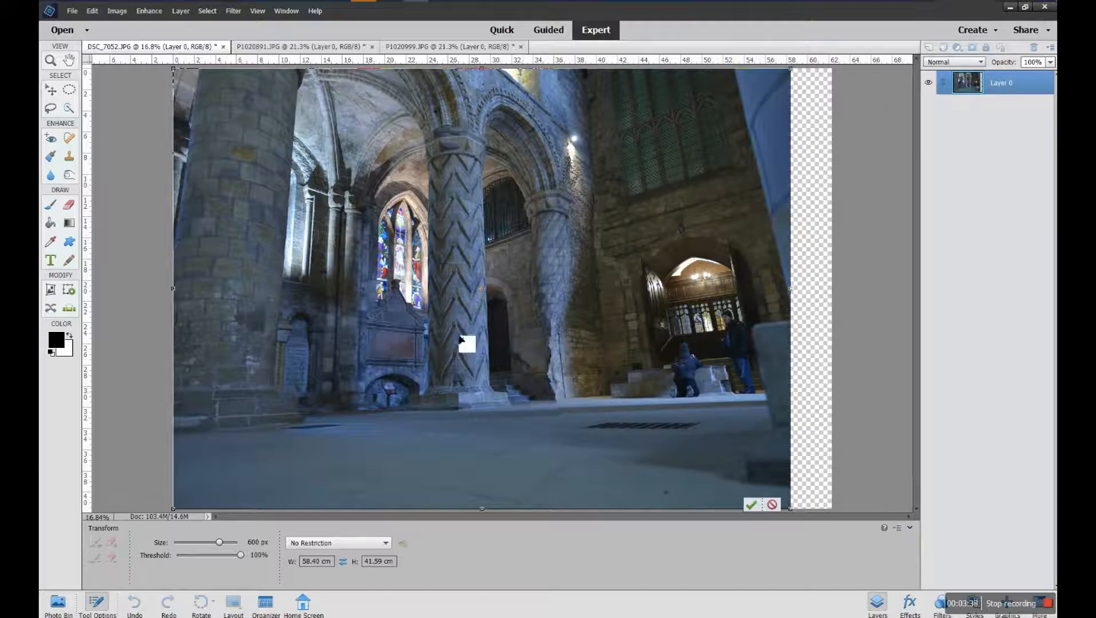
mouse_move(553, 218)
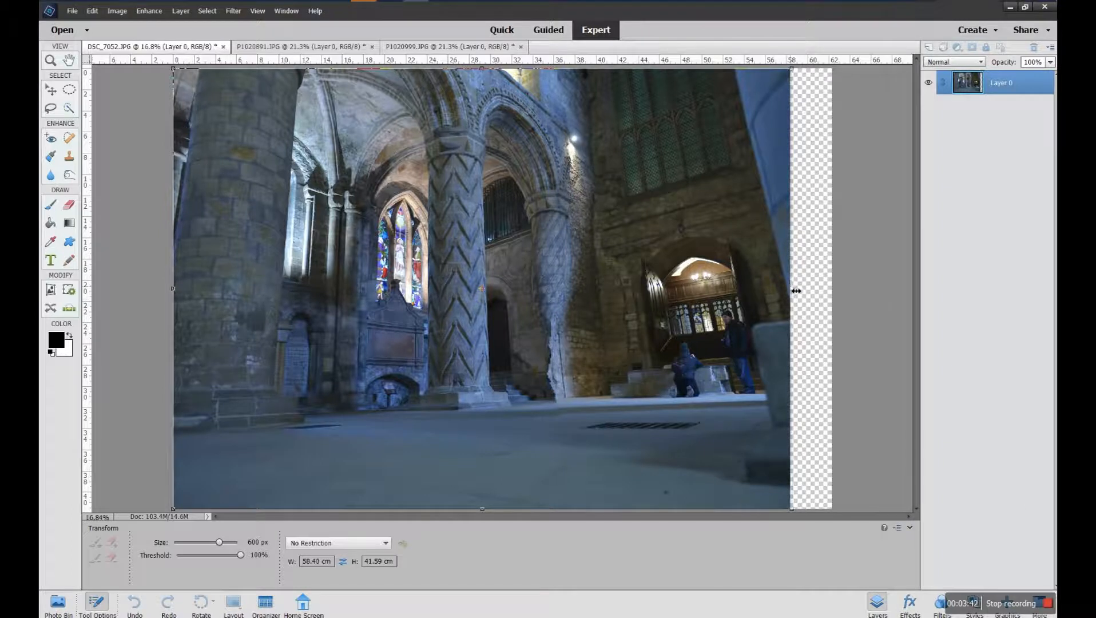
left_click_drag(792, 291, 832, 290)
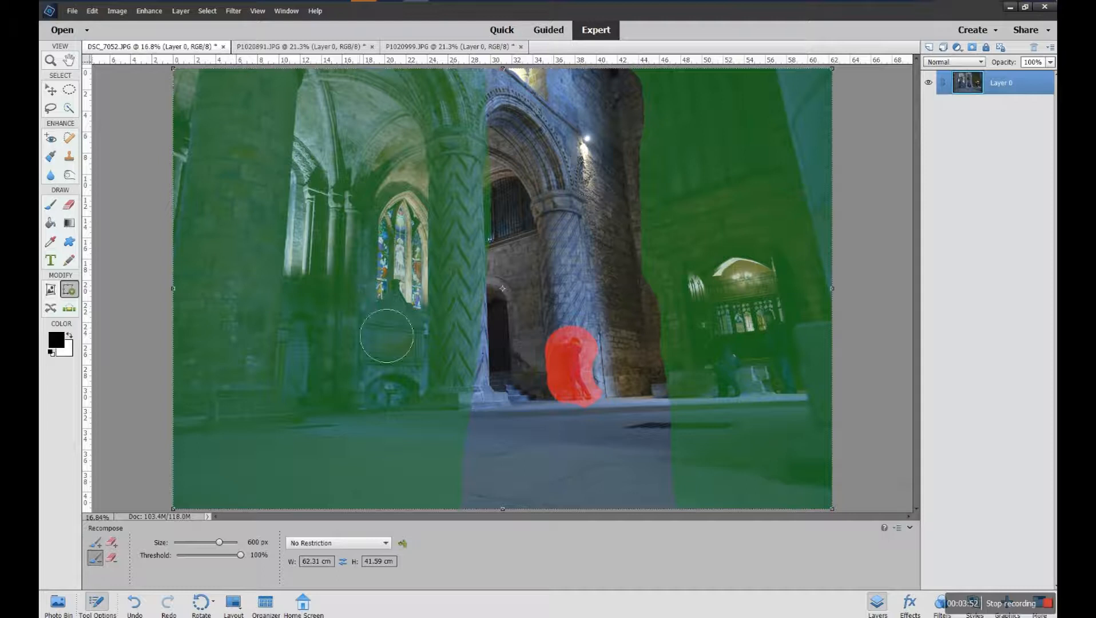
mouse_move(568, 124)
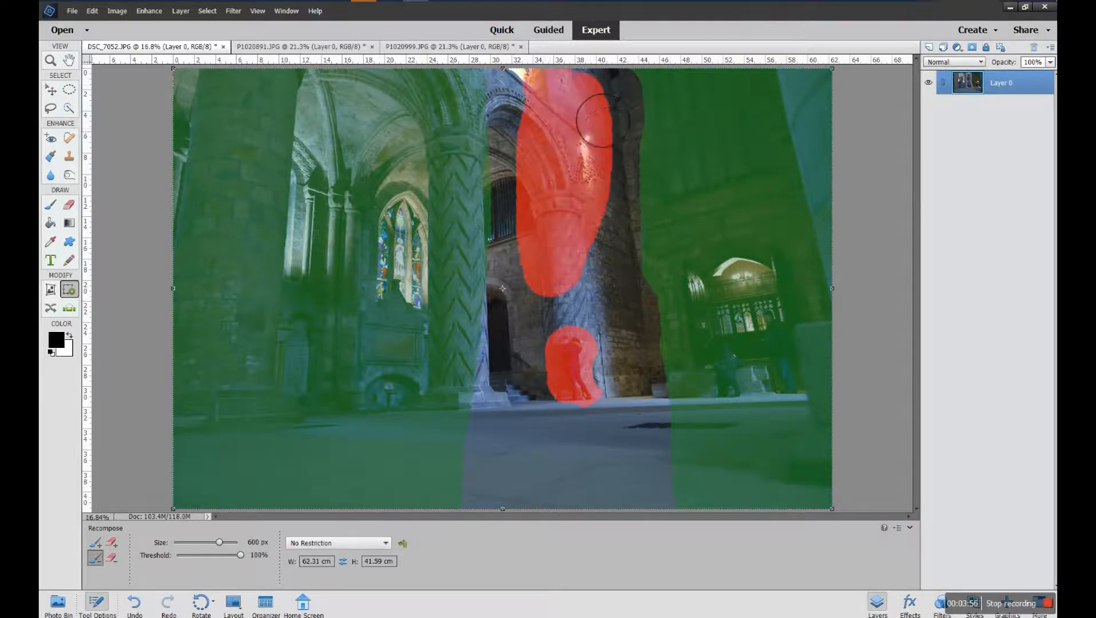
Paint a red removal band down the central pillar from top to floor.
left_click_drag(594, 119, 599, 511)
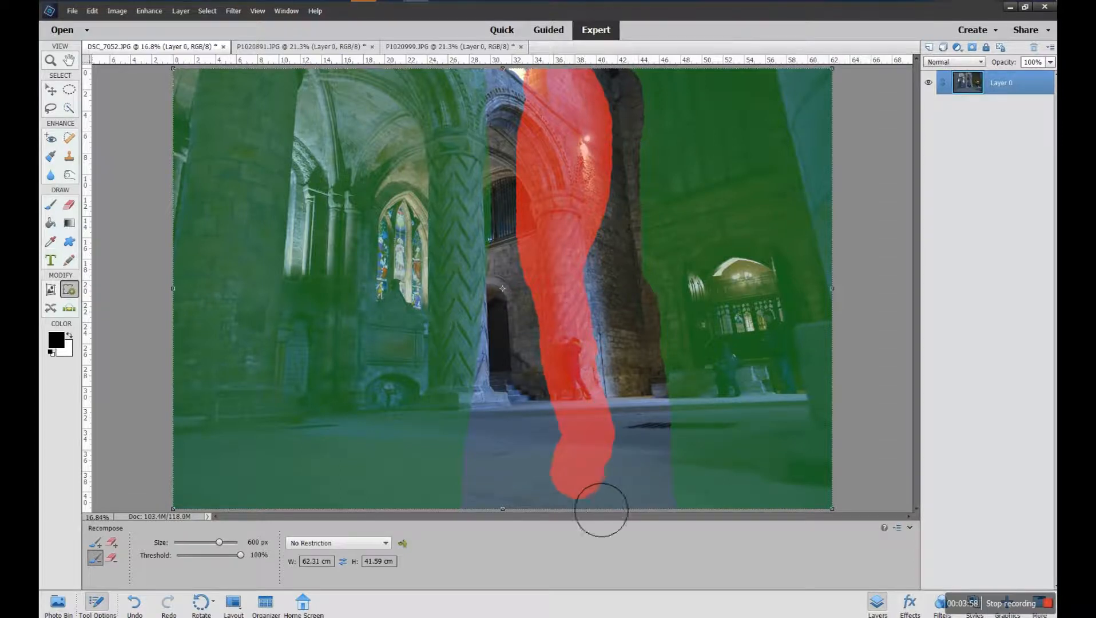
left_click_drag(600, 509, 591, 160)
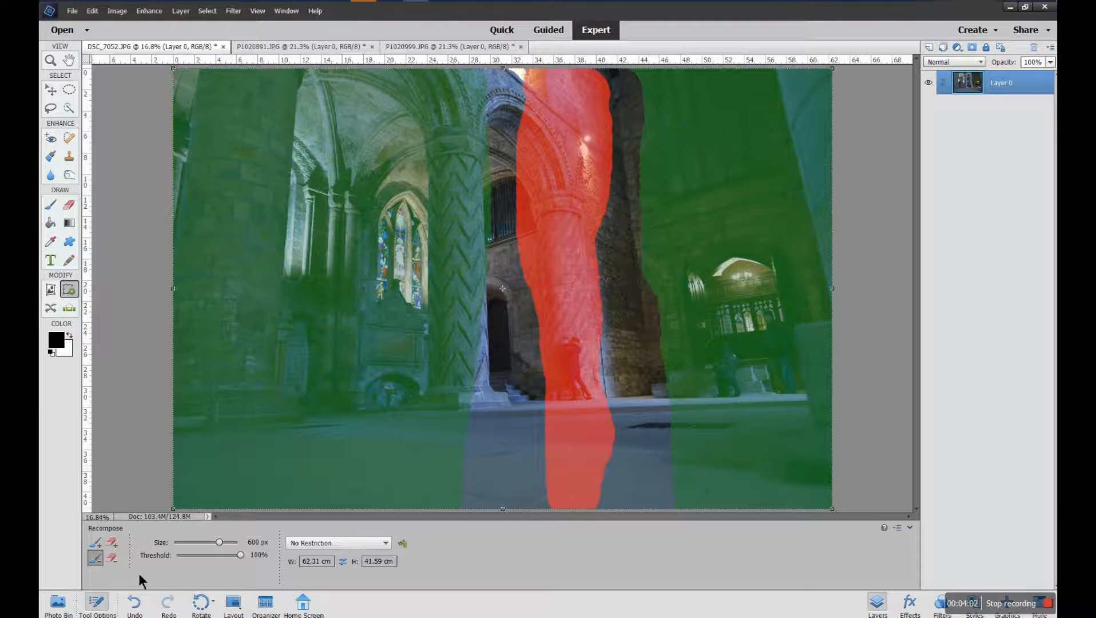
left_click(113, 542)
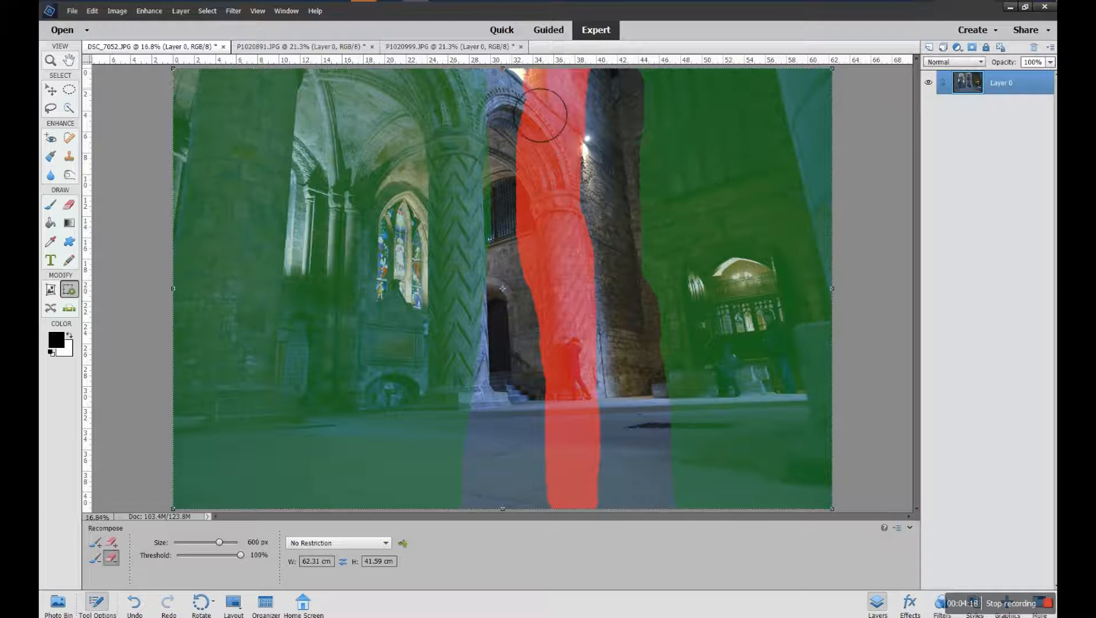
Trim and repaint the removal mask into a narrower strip along the centre pillar.
left_click_drag(546, 116, 538, 294)
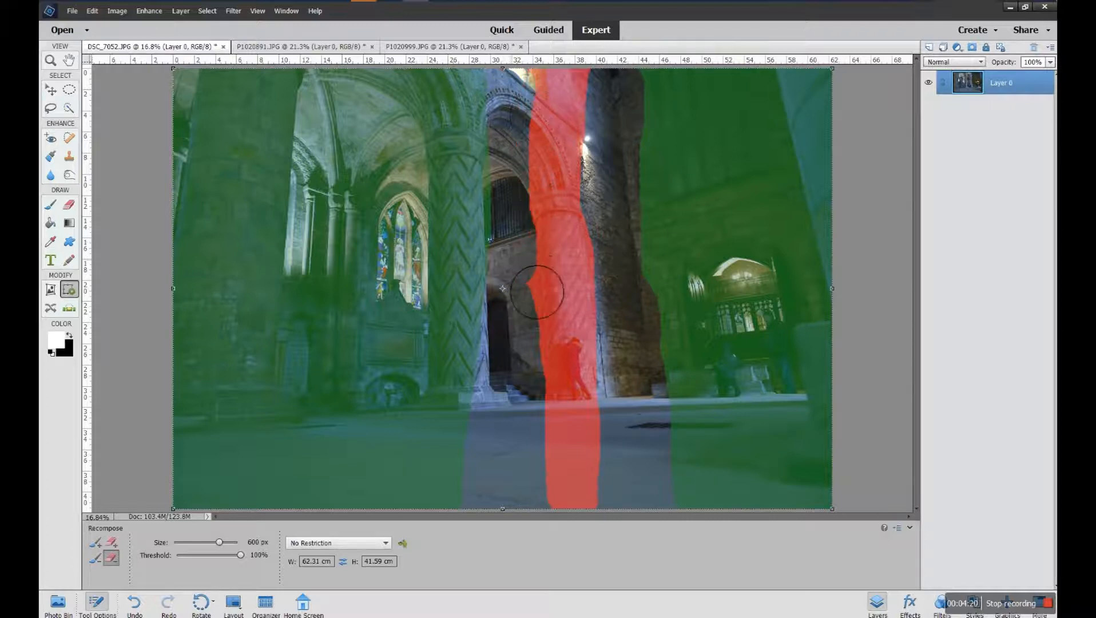
left_click_drag(536, 290, 549, 504)
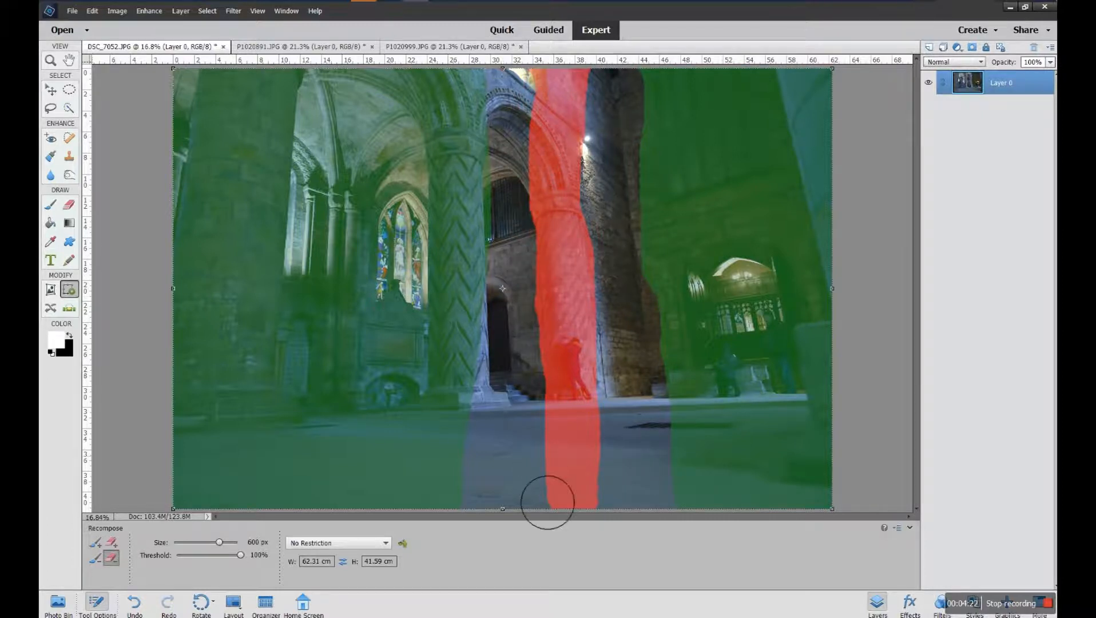
left_click_drag(549, 504, 570, 99)
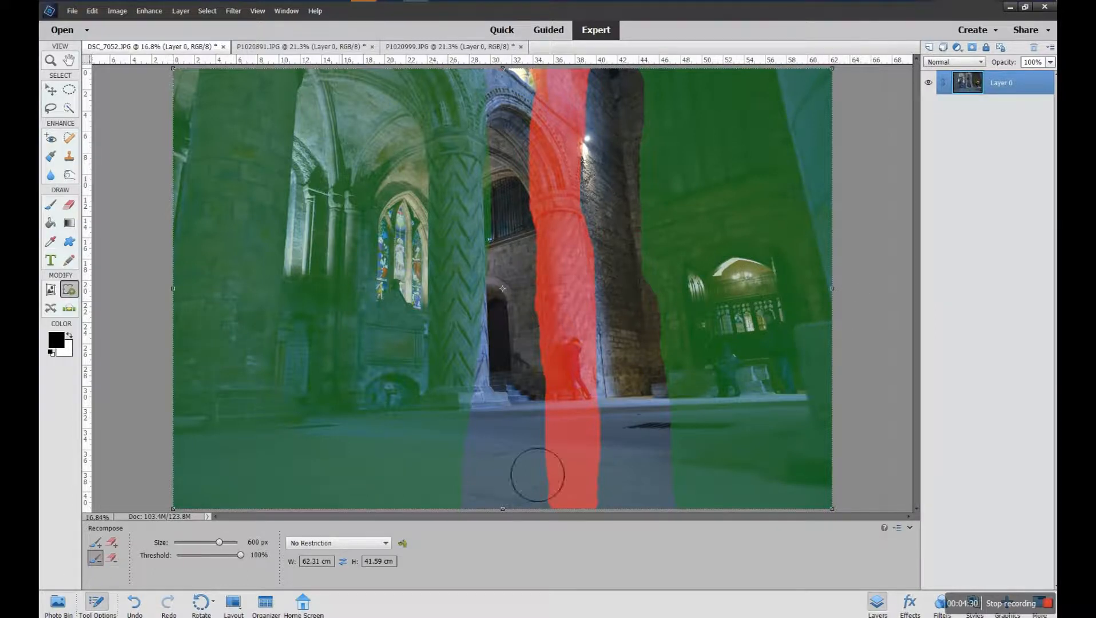
mouse_move(855, 314)
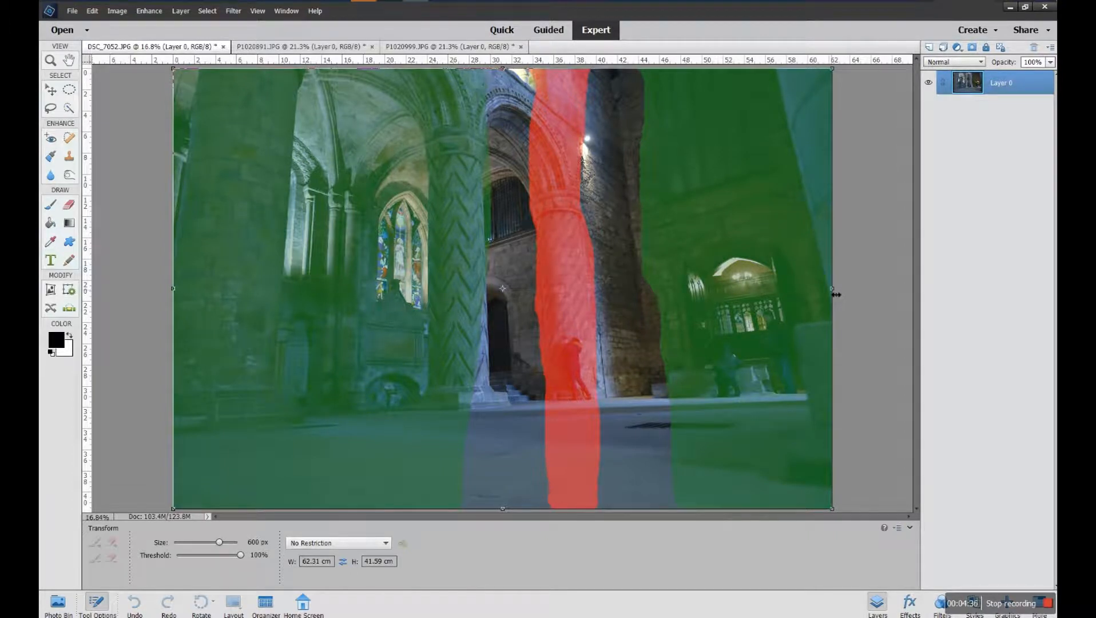
left_click_drag(832, 288, 818, 298)
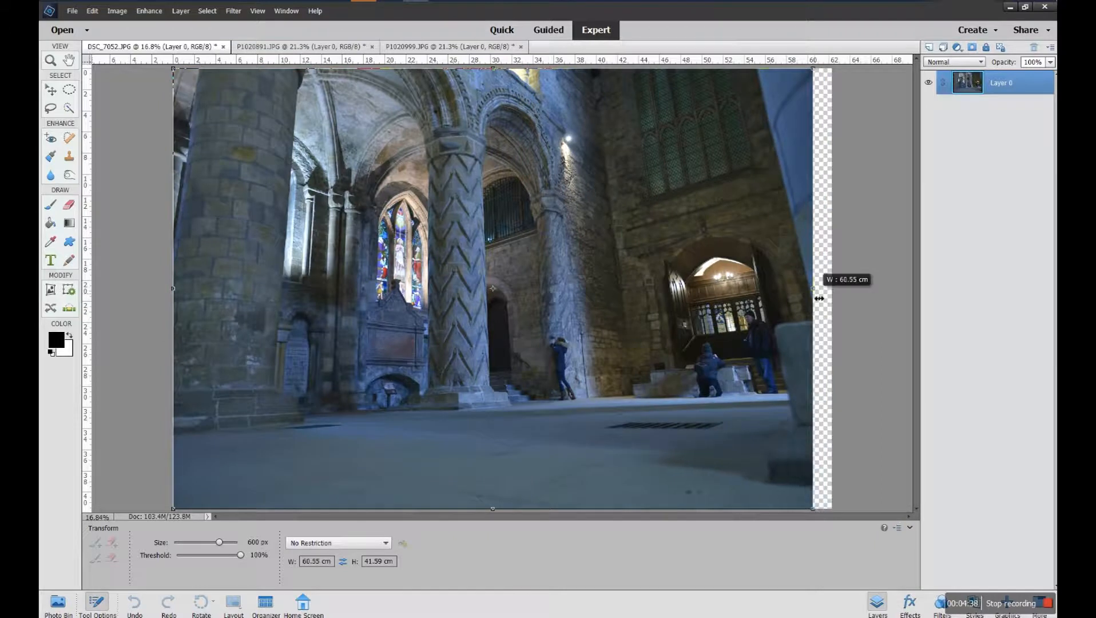
left_click_drag(813, 298, 788, 298)
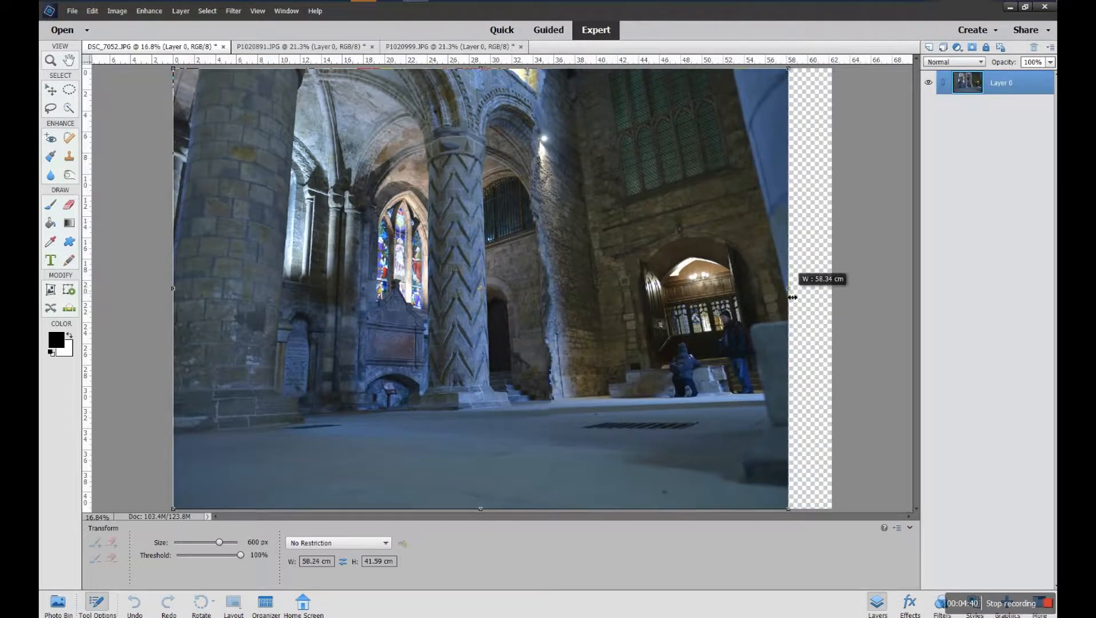
left_click_drag(789, 298, 778, 298)
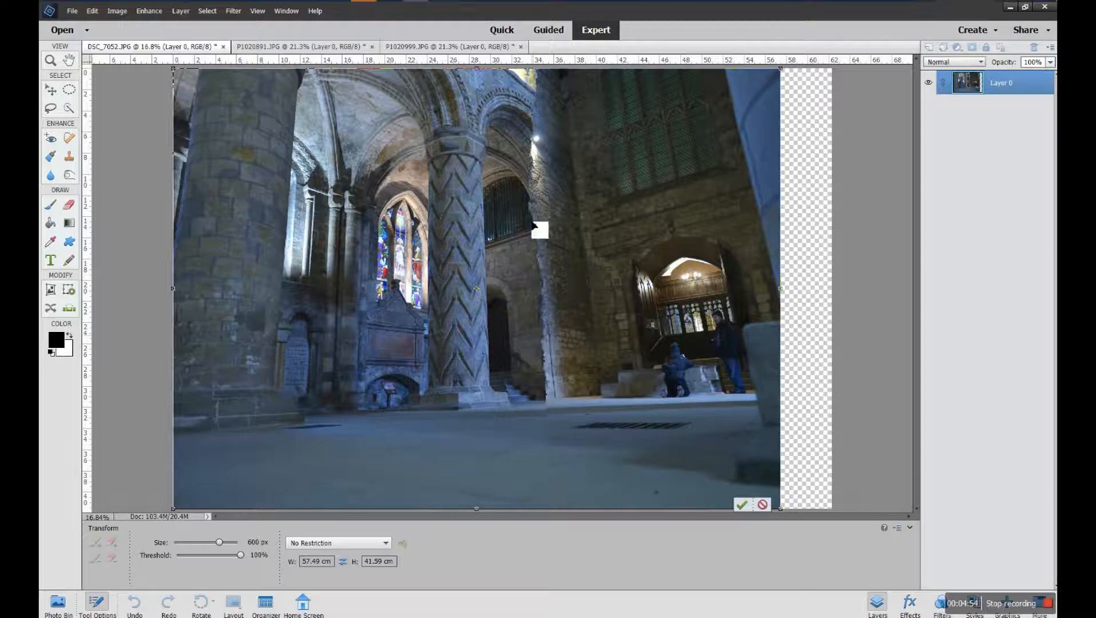
mouse_move(769, 298)
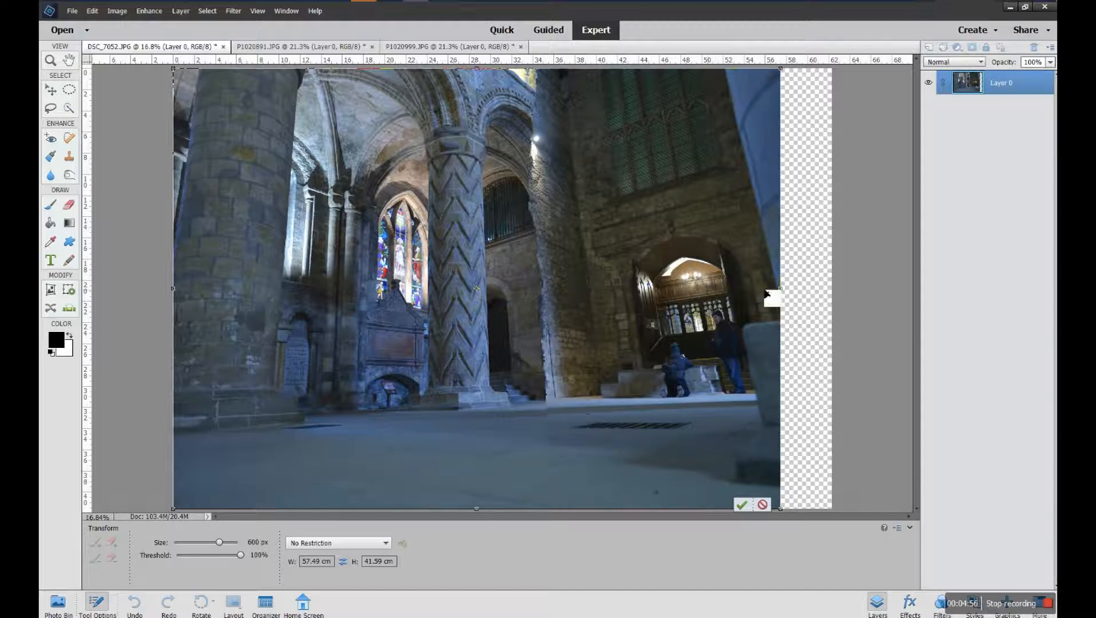
left_click_drag(776, 292, 810, 294)
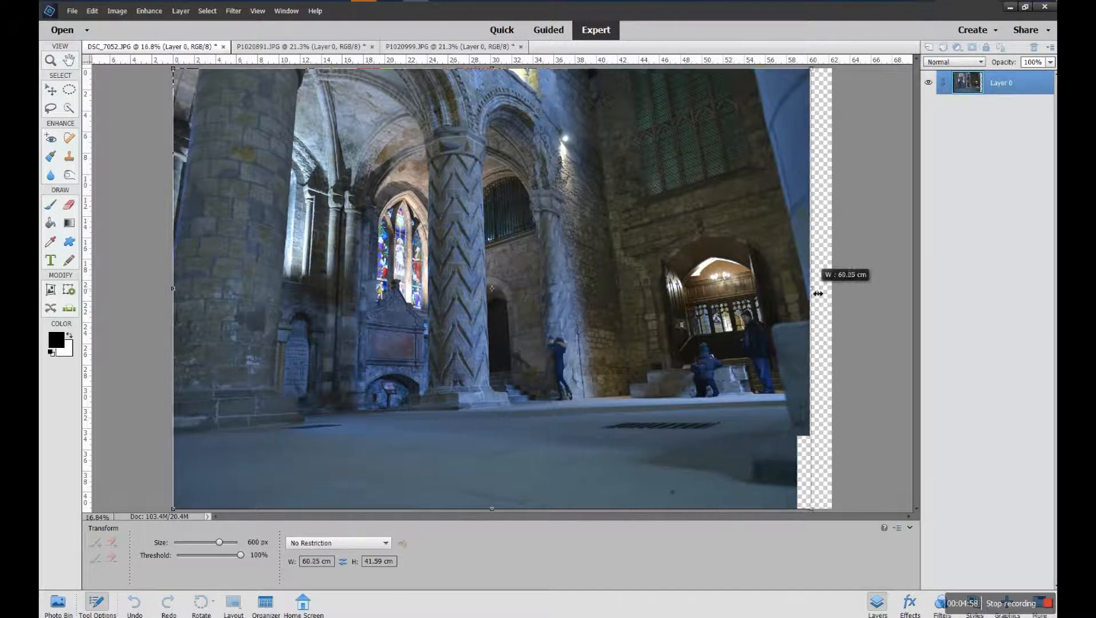
left_click_drag(818, 292, 832, 292)
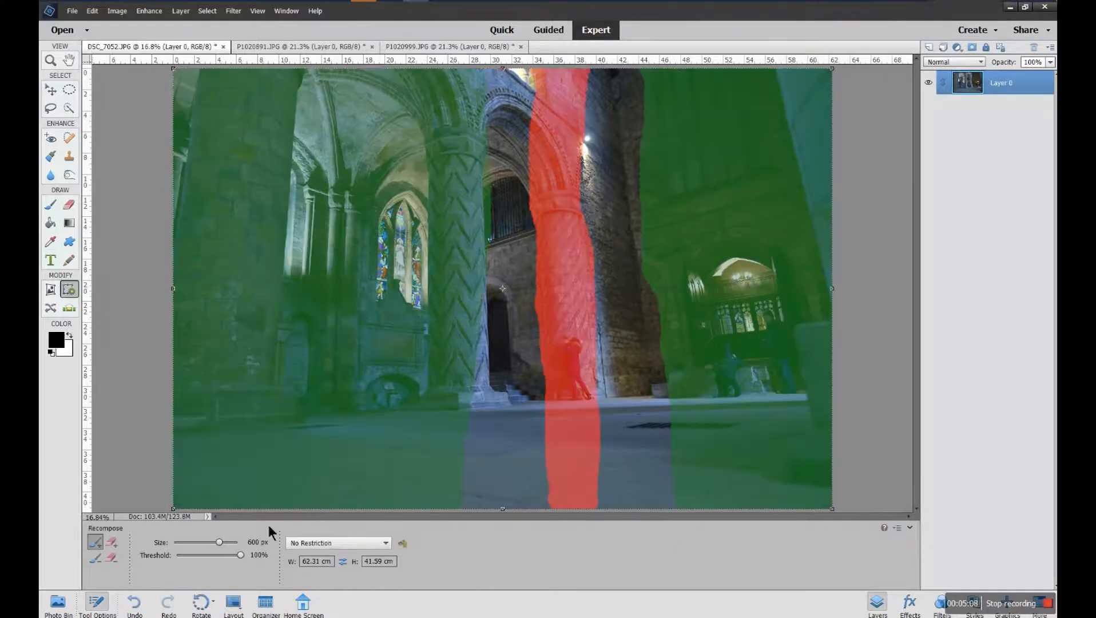
Lower the Recompose threshold slider to 35%.
left_click_drag(240, 554, 201, 553)
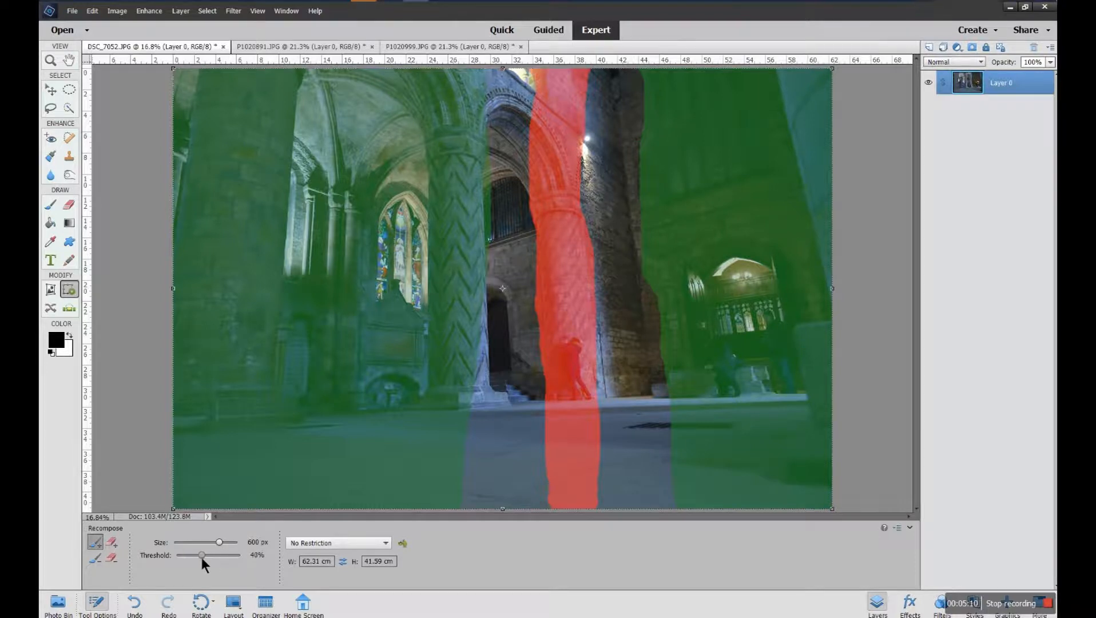
left_click_drag(202, 554, 198, 554)
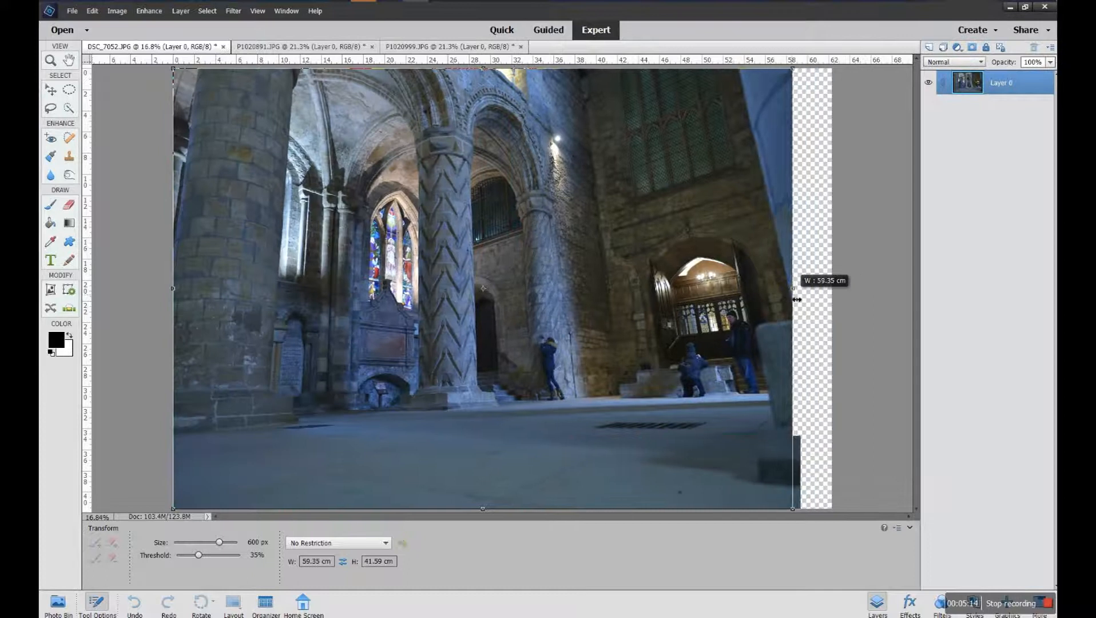
Squeeze the cathedral photo narrower from the right handle, then widen it to its final width.
left_click_drag(792, 295, 775, 298)
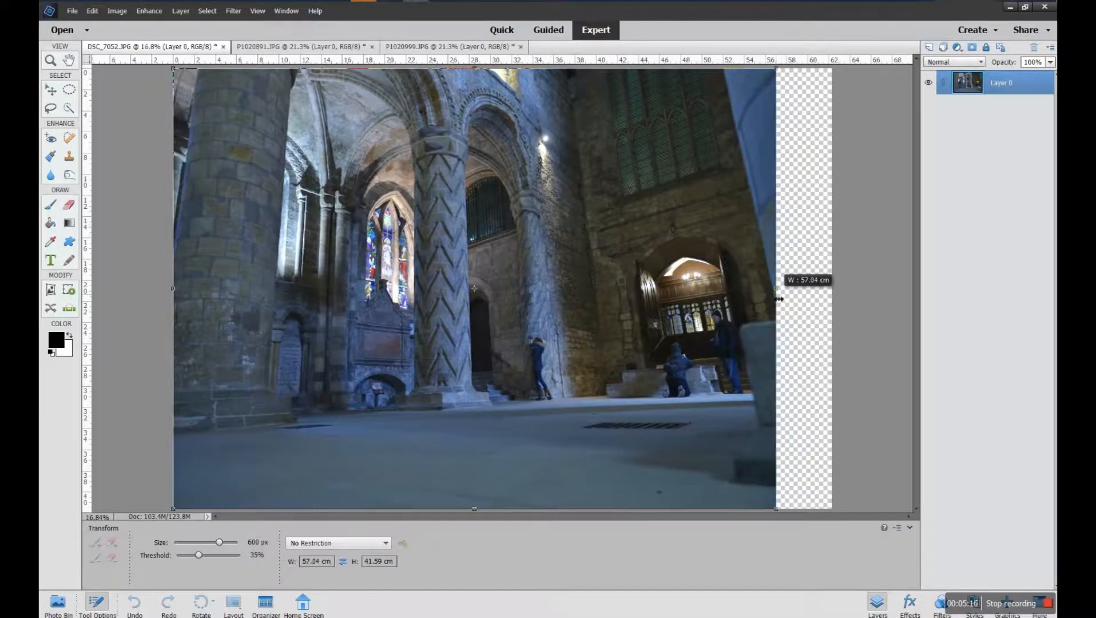
left_click_drag(776, 298, 729, 308)
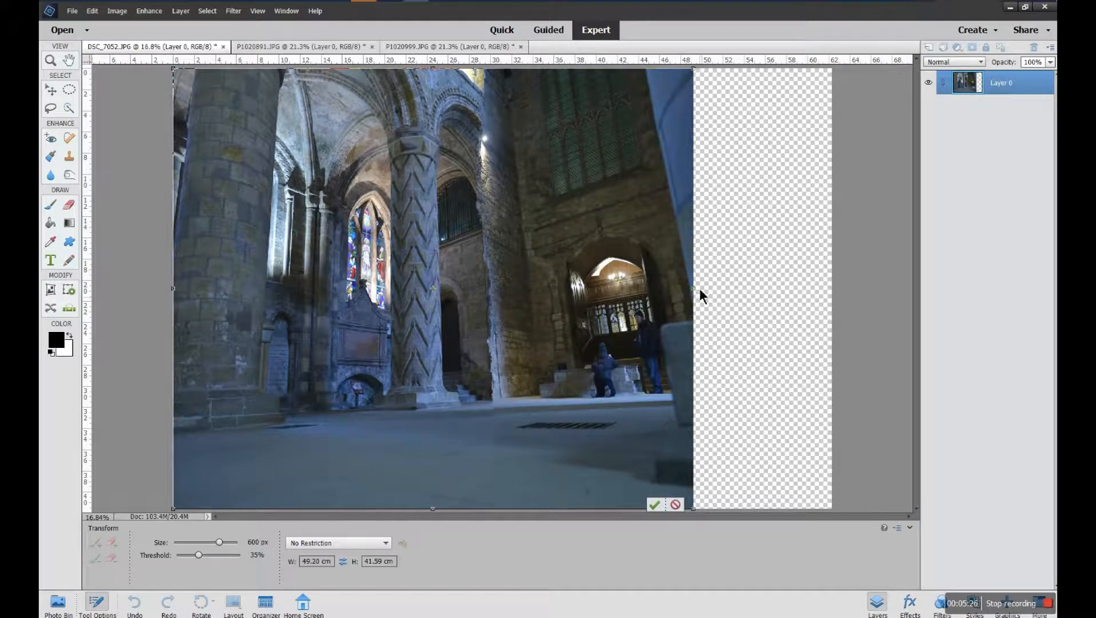
left_click_drag(693, 288, 762, 293)
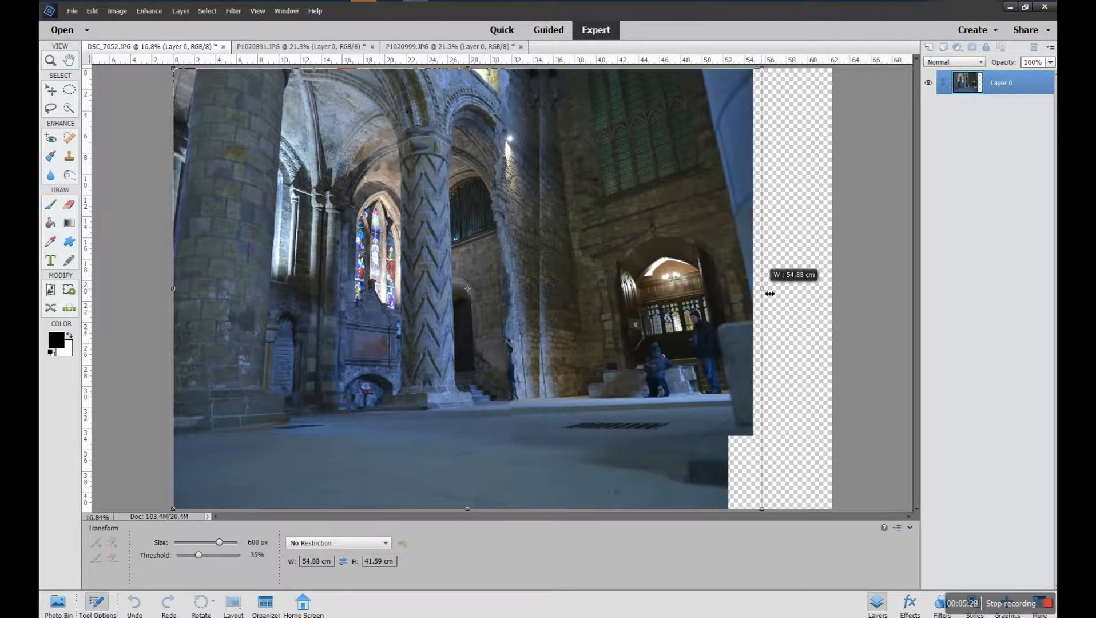
left_click_drag(763, 294, 820, 299)
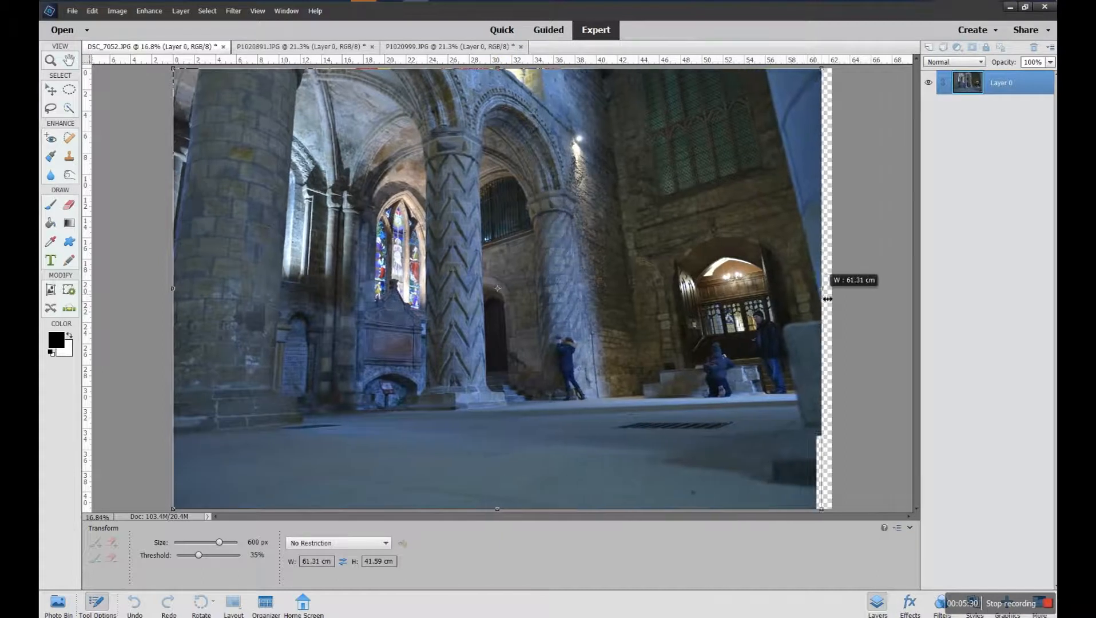
left_click_drag(827, 299, 837, 305)
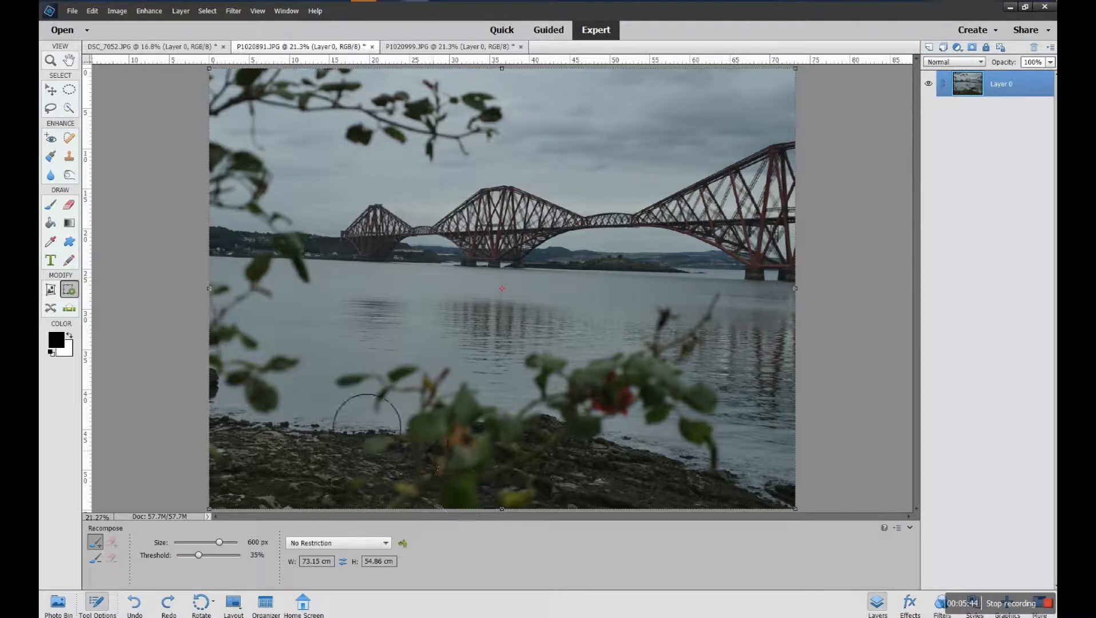
mouse_move(713, 391)
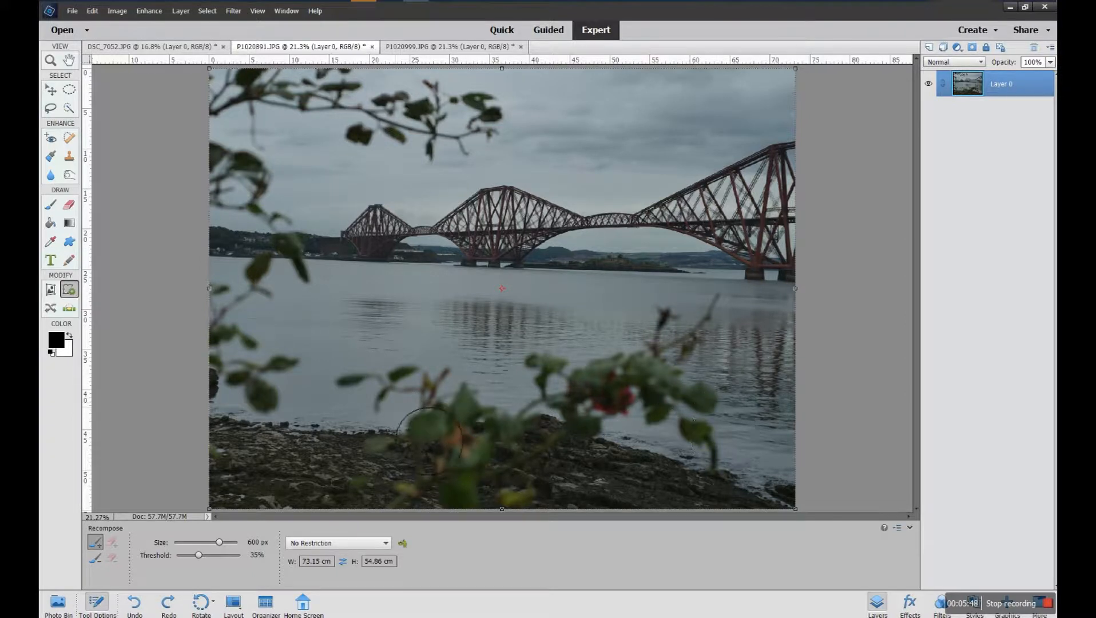
Mark the bridge photo's foreground bushes and shore red for removal.
left_click(95, 557)
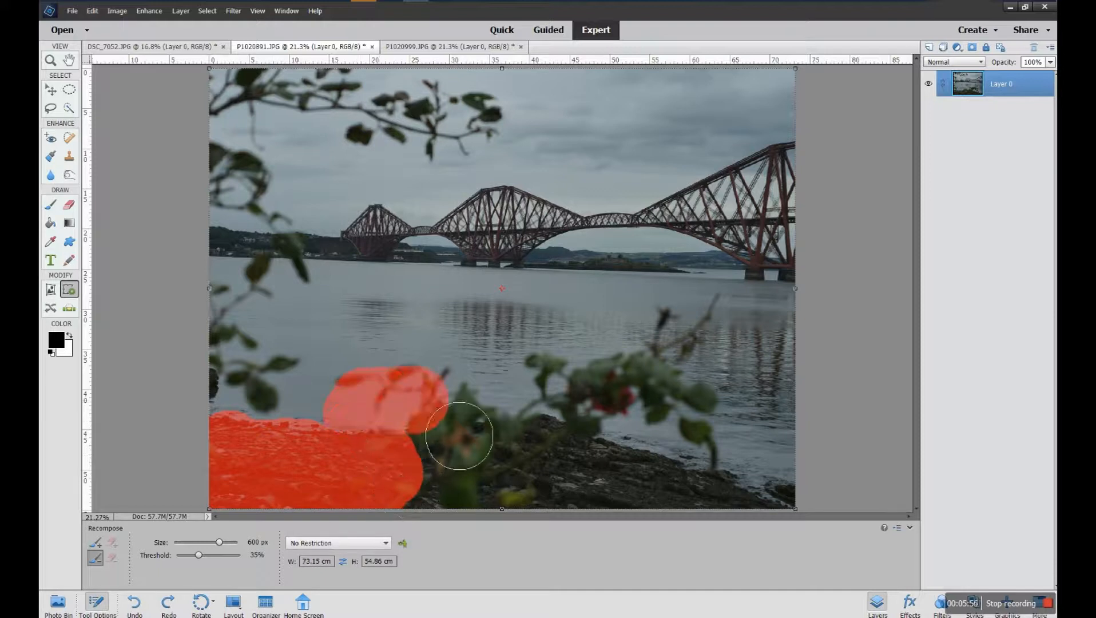
left_click_drag(460, 435, 560, 454)
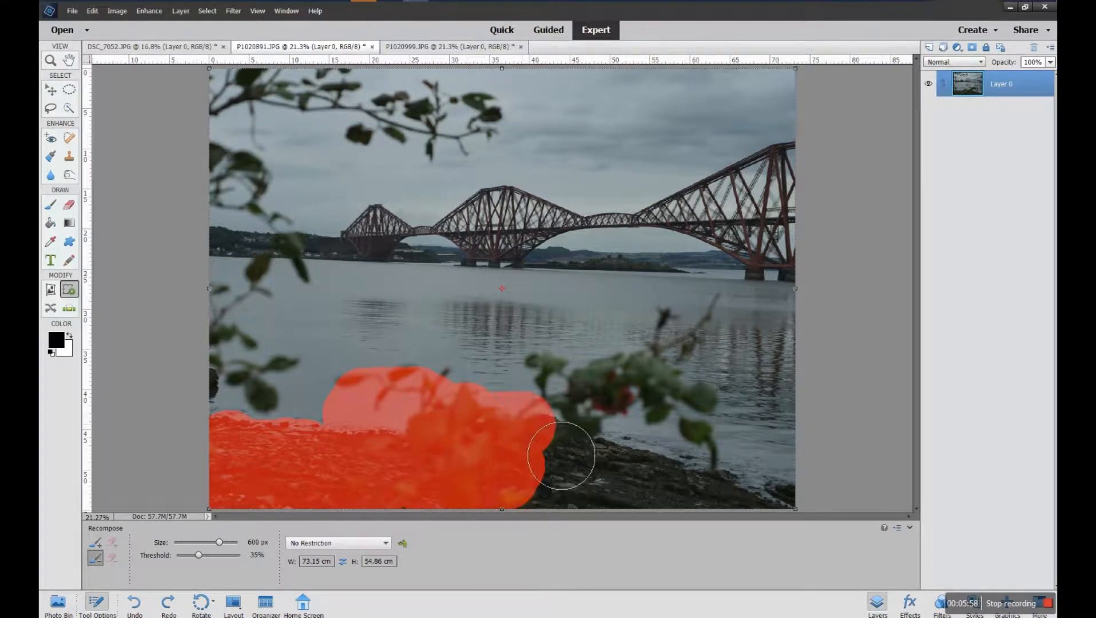
left_click_drag(560, 455, 667, 493)
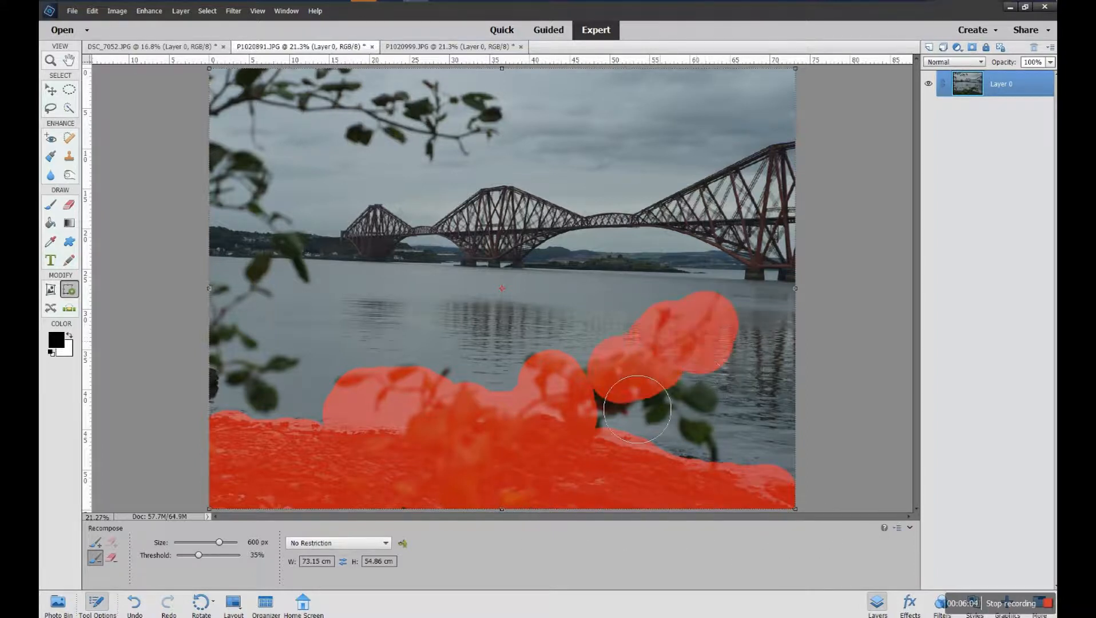
left_click_drag(636, 408, 741, 468)
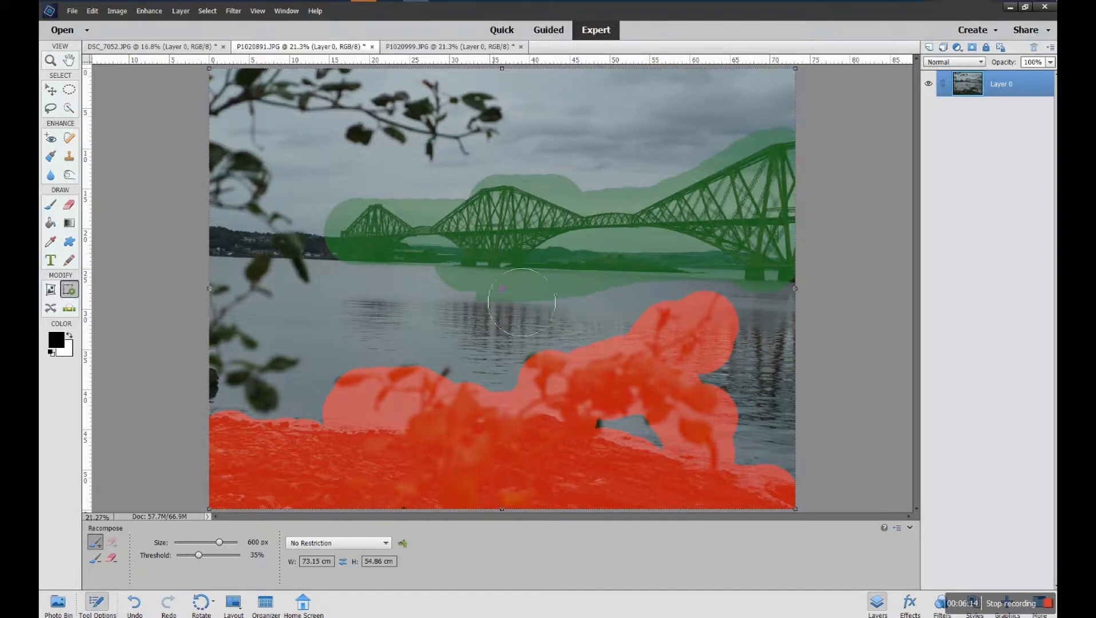
Paint green protection over the bridge and the far shore.
left_click_drag(521, 302, 570, 241)
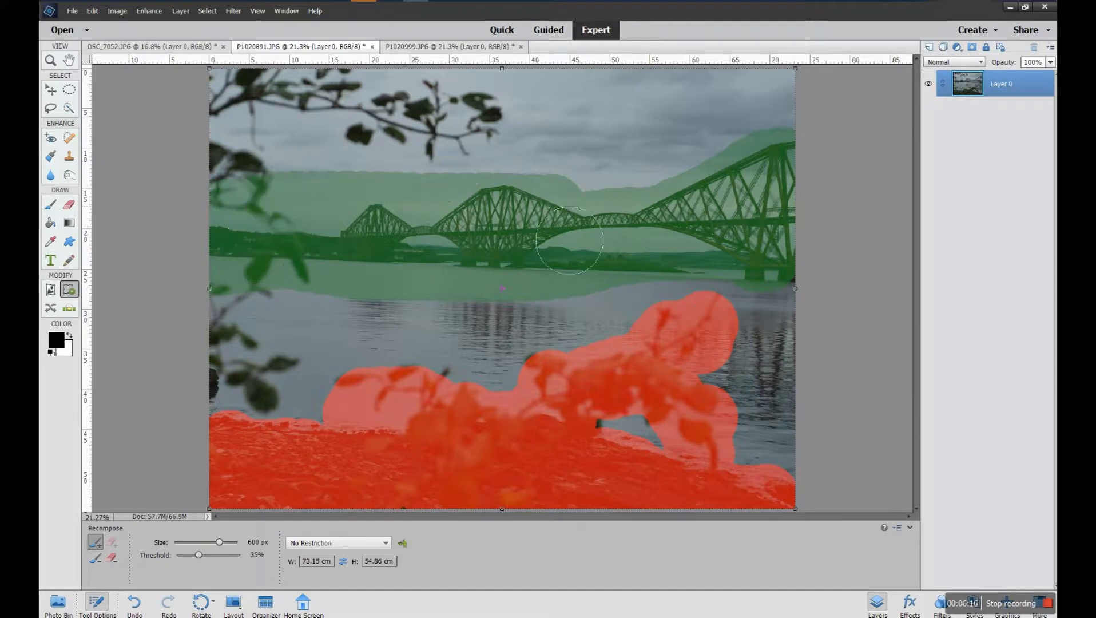
left_click_drag(569, 241, 262, 332)
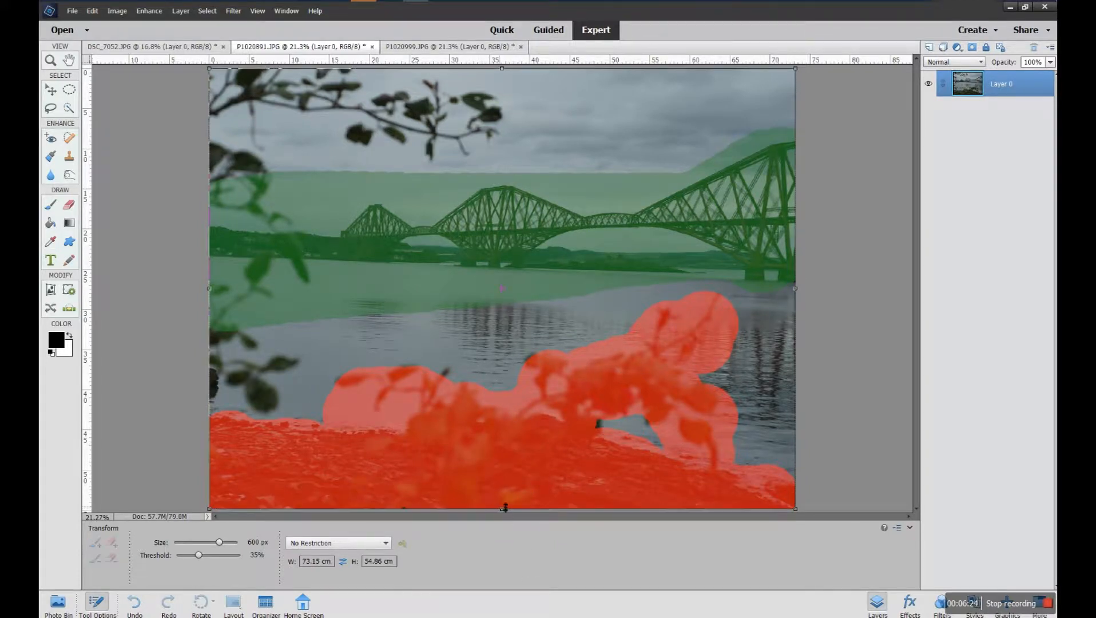
Squash the bridge photo to a thin strip from the bottom handle, then restore full height of about 54.86 cm.
left_click_drag(504, 507, 504, 458)
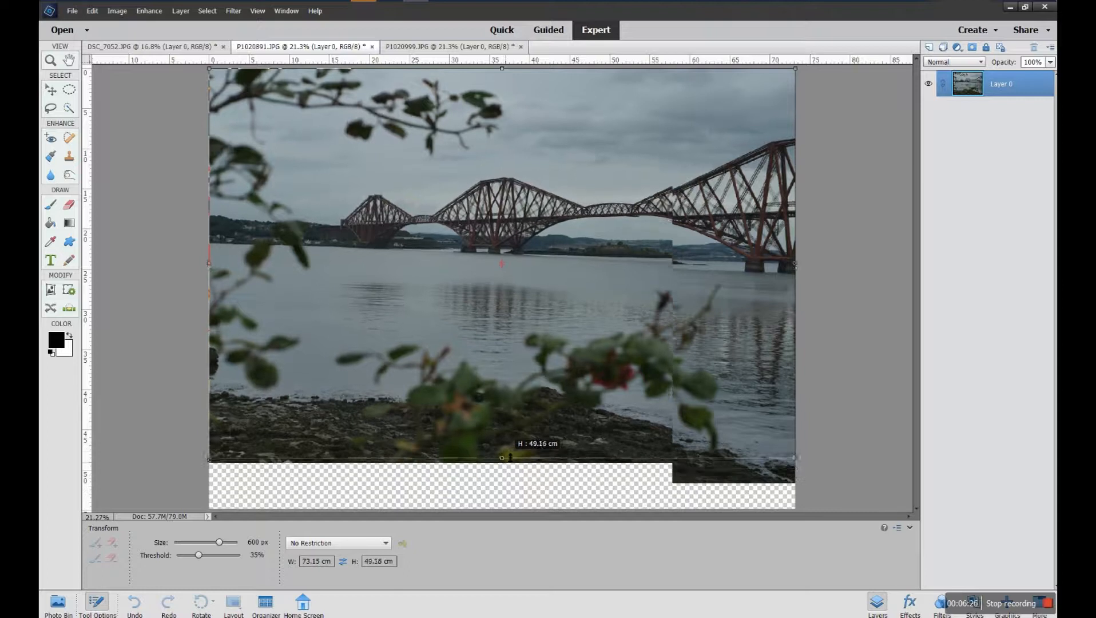
left_click_drag(501, 458, 509, 402)
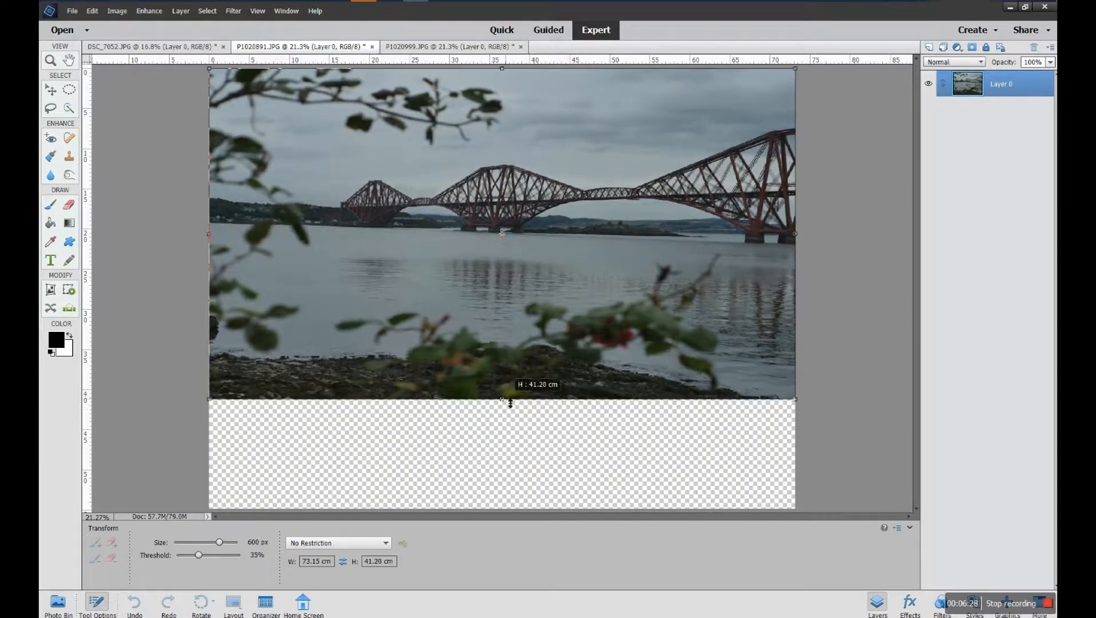
left_click_drag(509, 400, 509, 358)
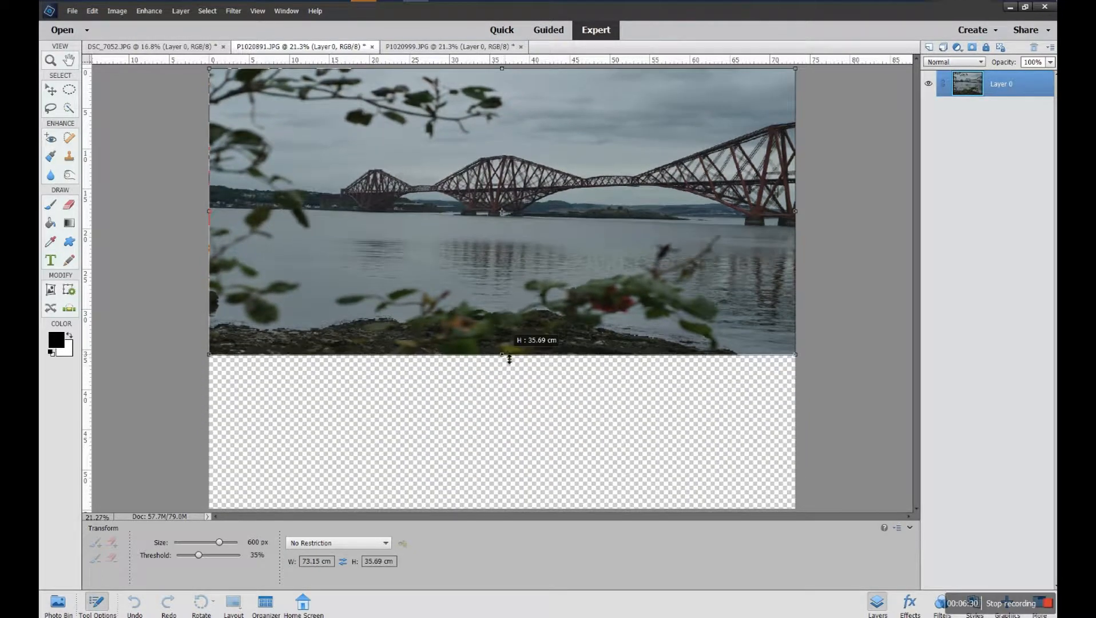
left_click_drag(508, 358, 517, 316)
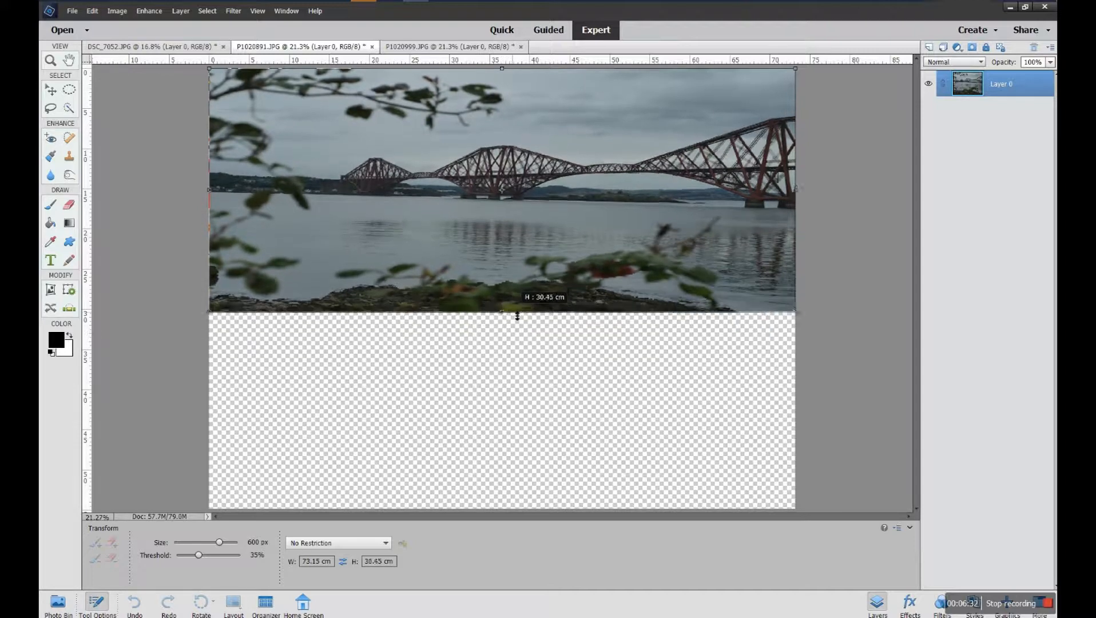
left_click_drag(518, 316, 529, 288)
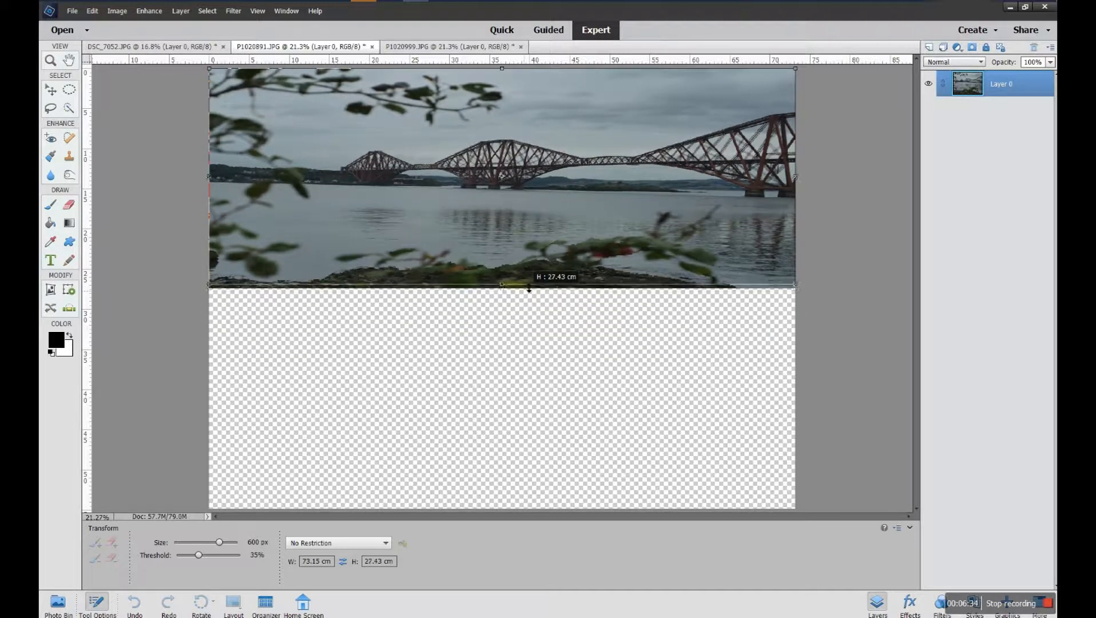
left_click_drag(529, 286, 528, 225)
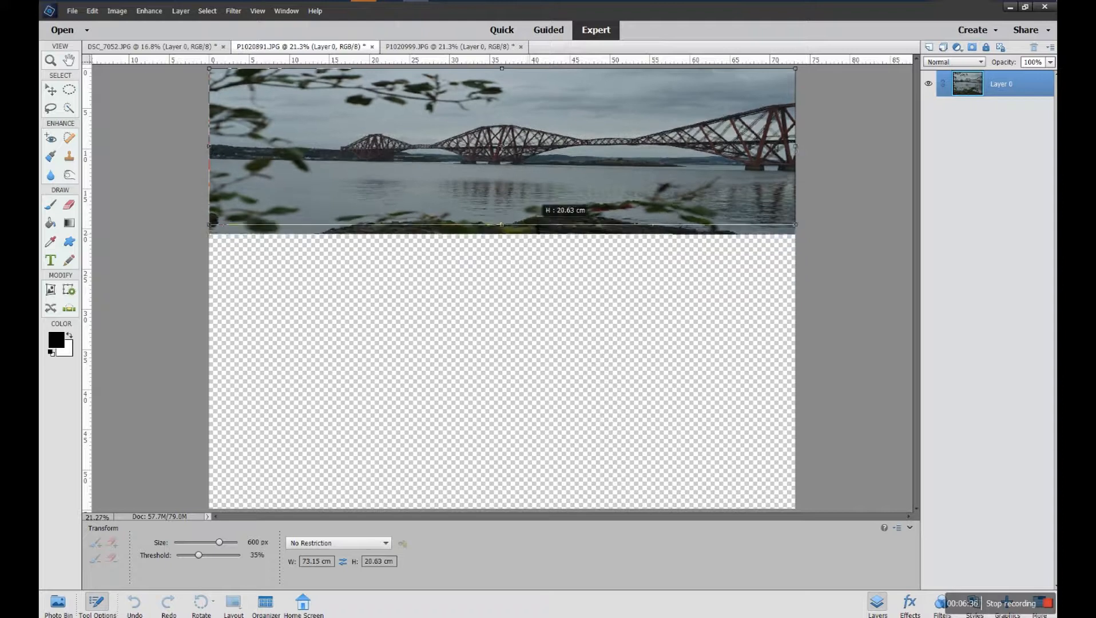
left_click_drag(501, 225, 501, 206)
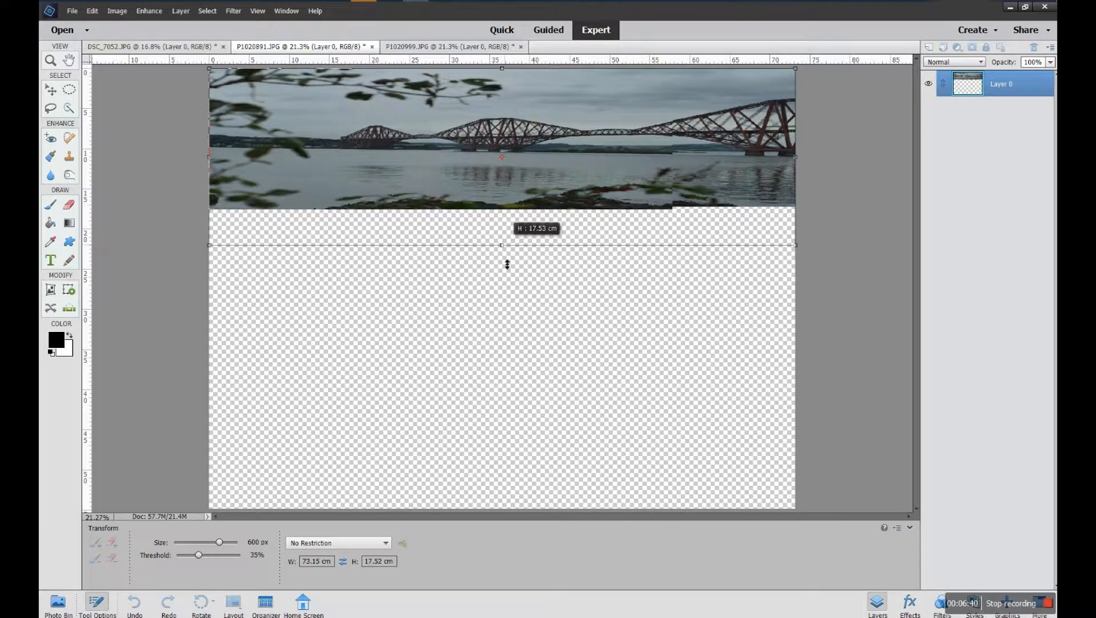
left_click_drag(501, 245, 507, 517)
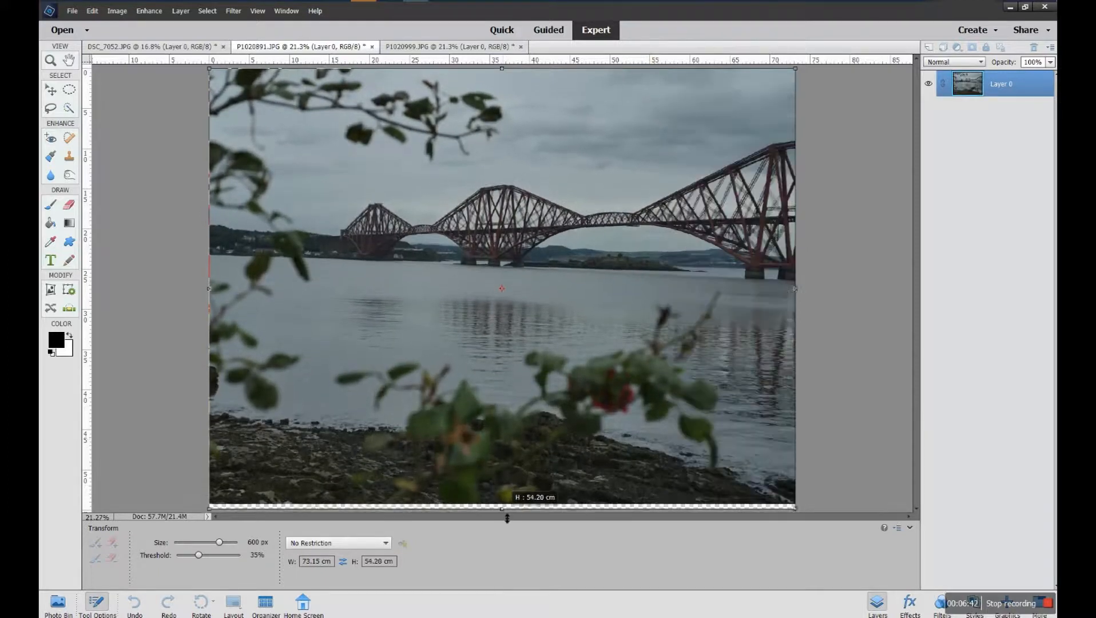
left_click_drag(507, 517, 507, 503)
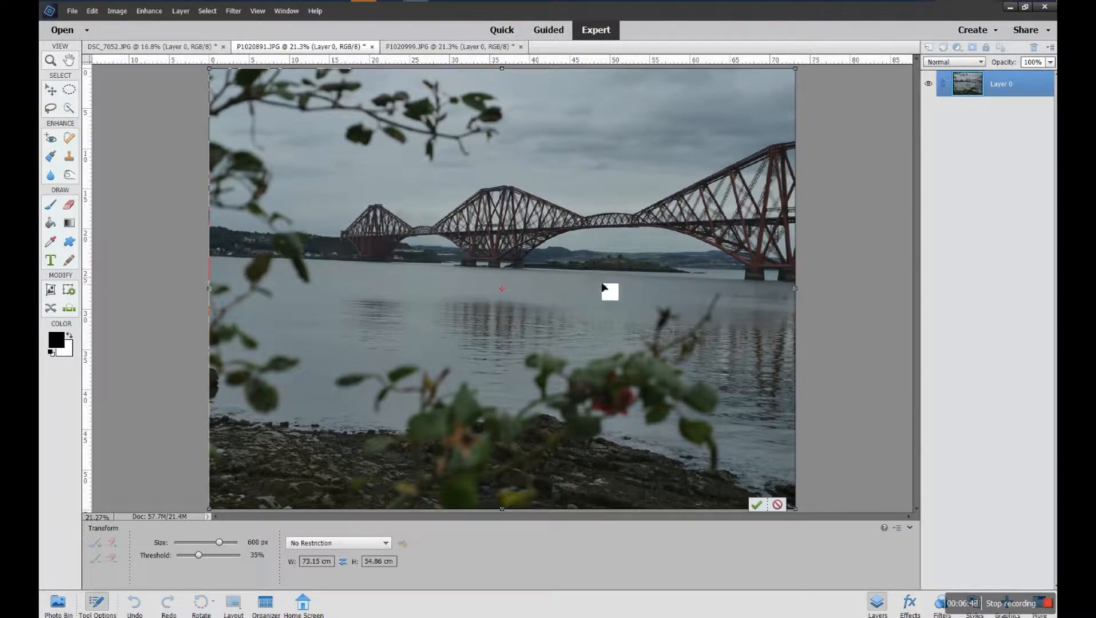
mouse_move(762, 528)
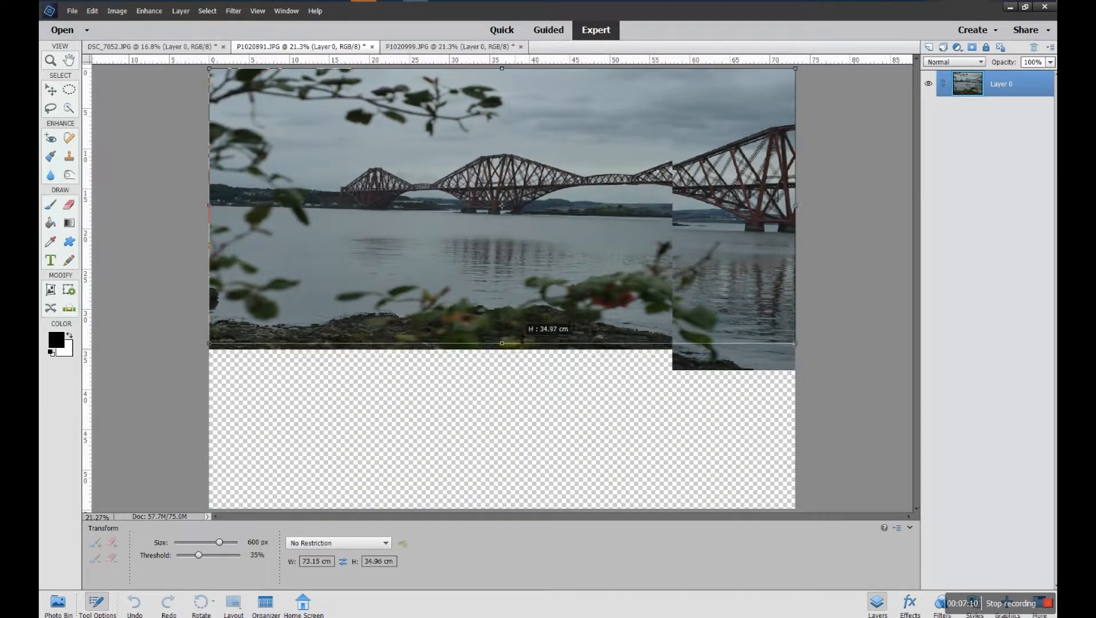
Squash the bridge photo's height again and stretch it back to full height.
left_click_drag(502, 344, 501, 265)
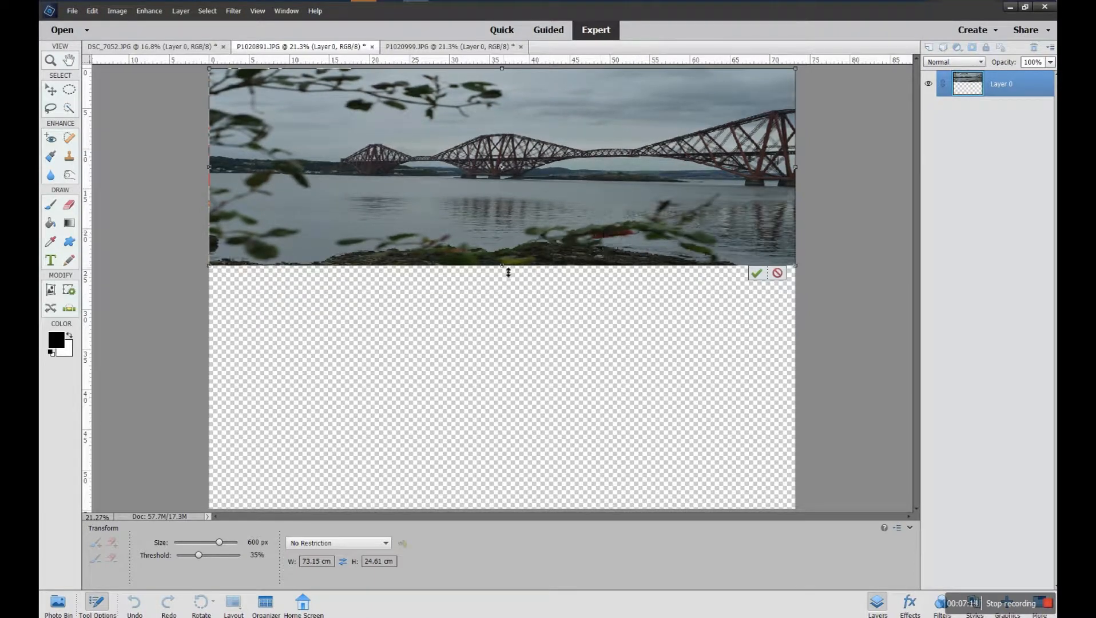
left_click_drag(508, 265, 512, 454)
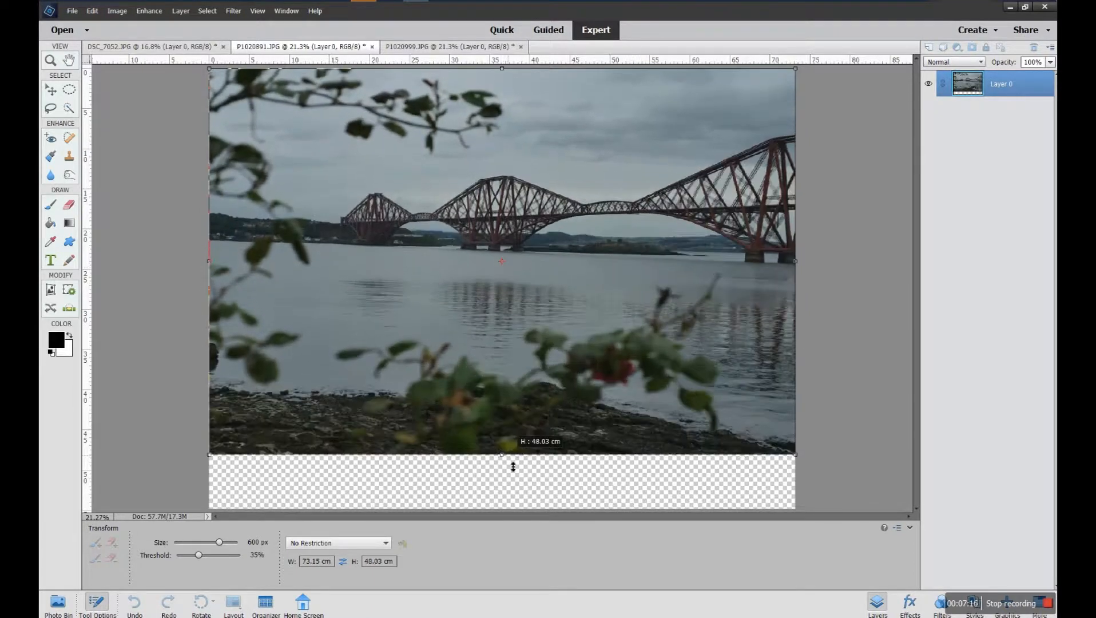
left_click_drag(501, 454, 501, 510)
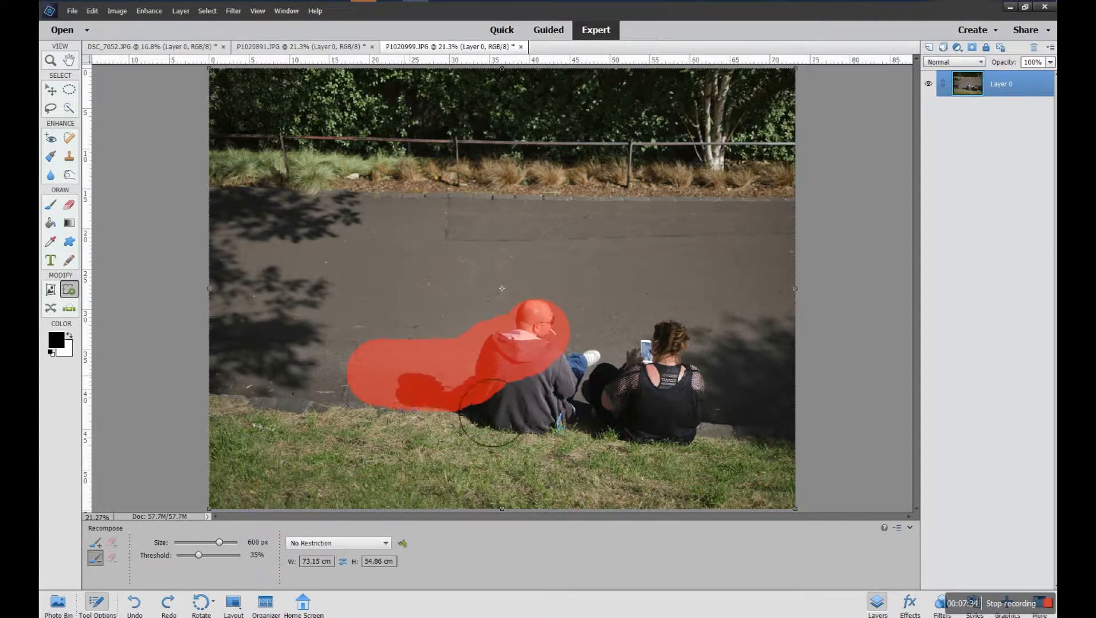
Mark both seated people red for removal and the grass and hedge green for protection.
left_click_drag(490, 391, 580, 357)
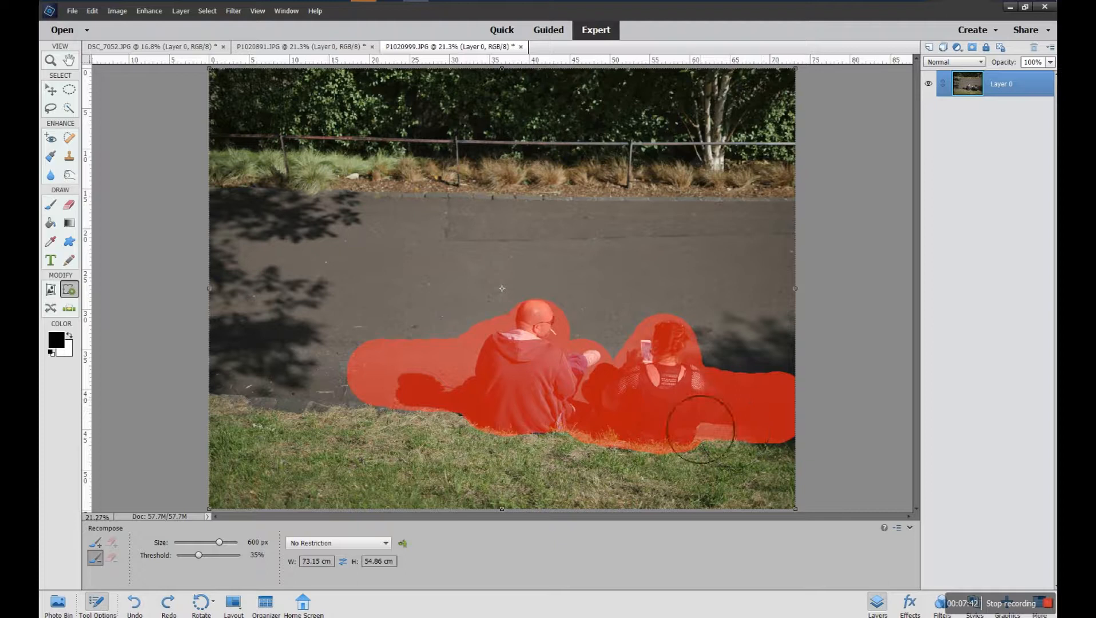
left_click_drag(703, 427, 269, 402)
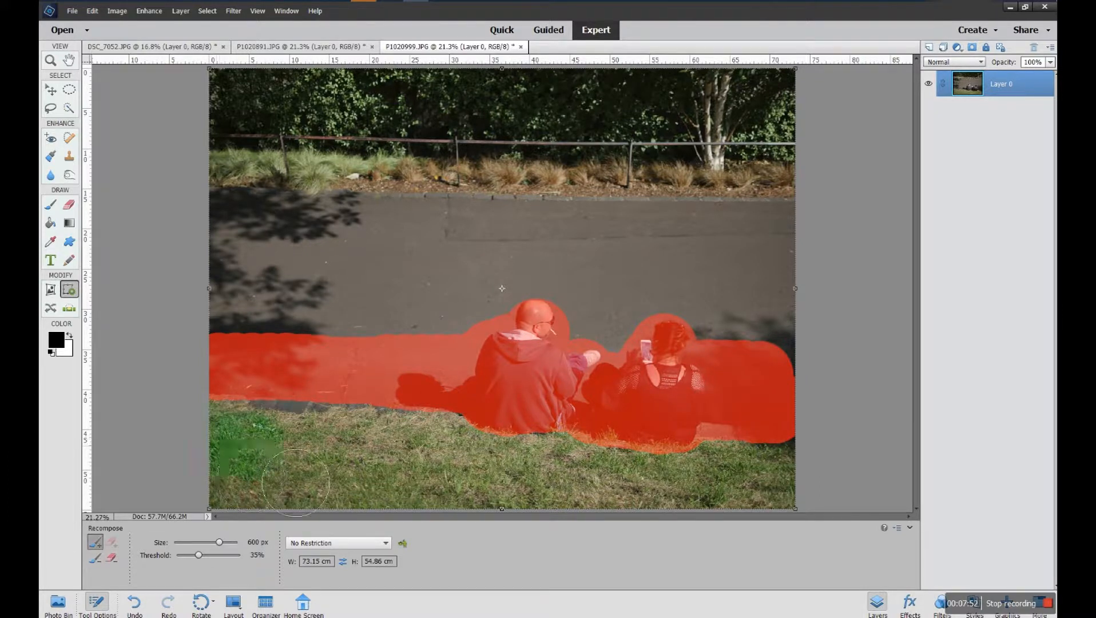
left_click_drag(294, 481, 371, 490)
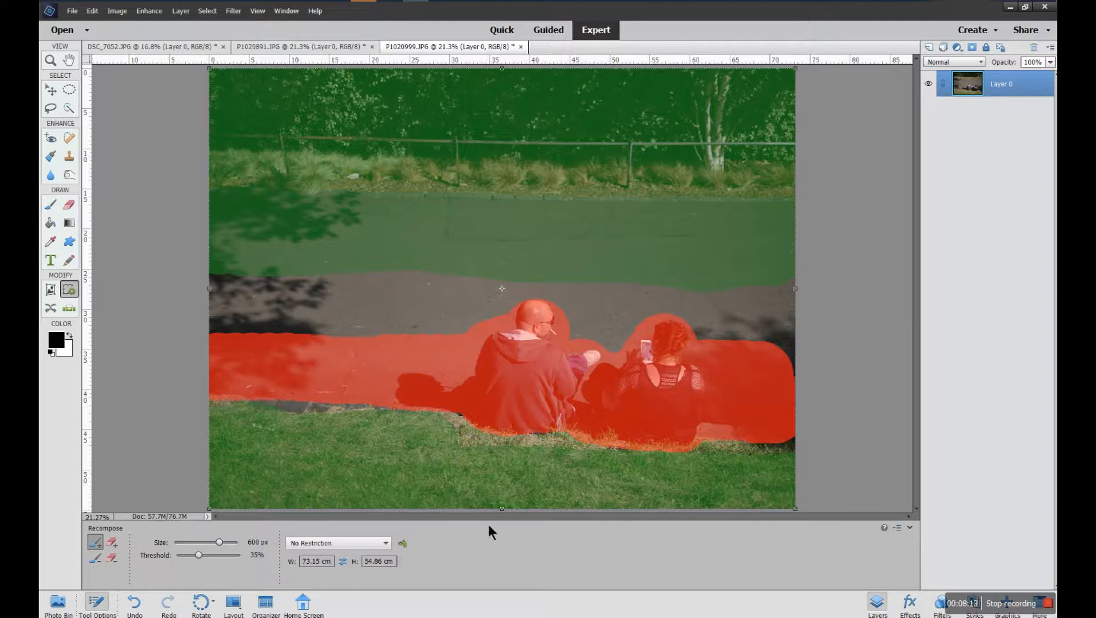
mouse_move(503, 510)
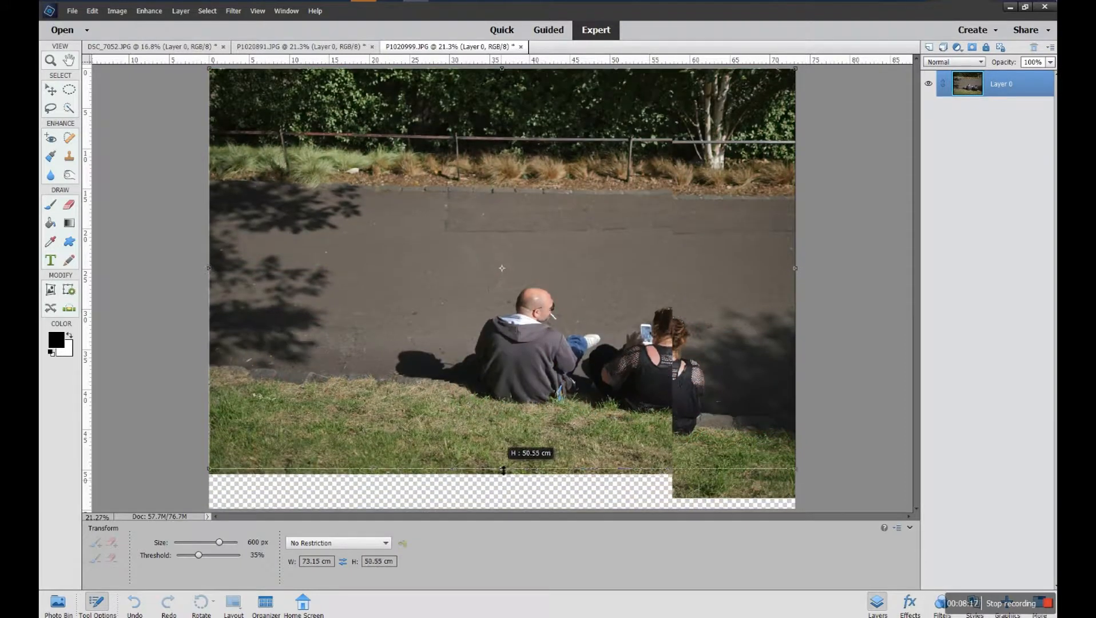
Squash the seated-people photo to a thin strip with the bottom handle, then restore it to about 54.86 cm height.
left_click_drag(502, 469, 503, 410)
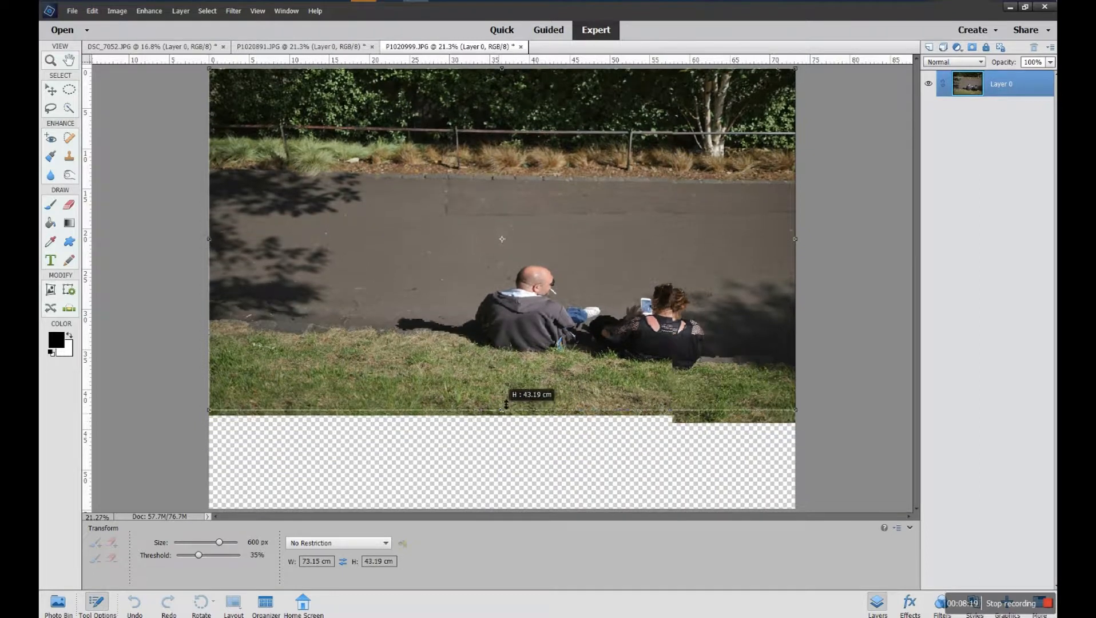
left_click_drag(503, 412, 517, 322)
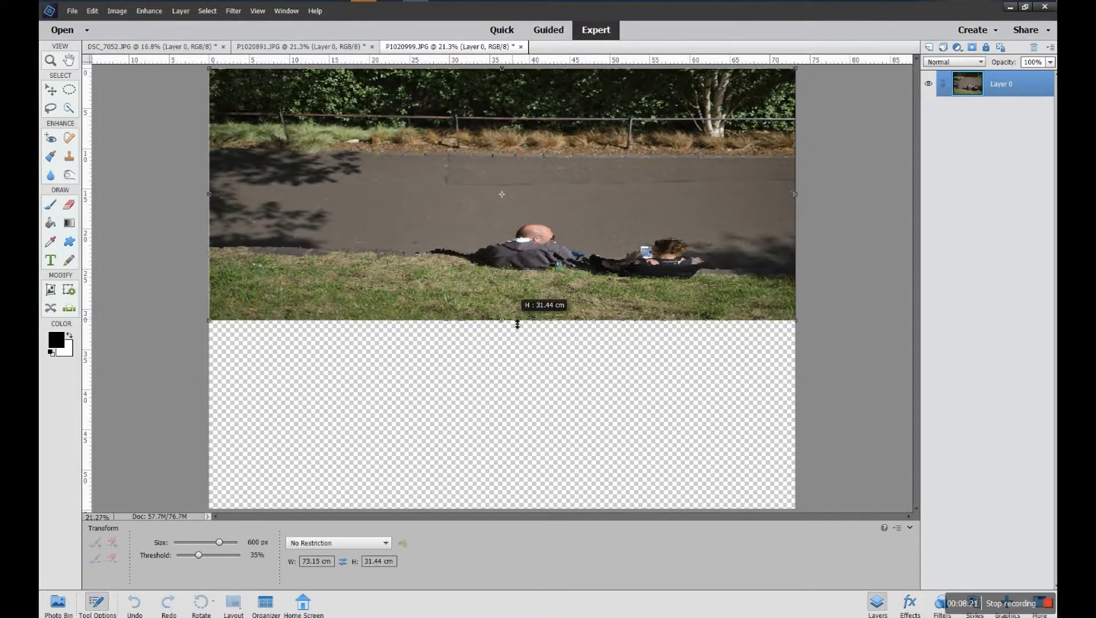
left_click_drag(518, 321, 517, 231)
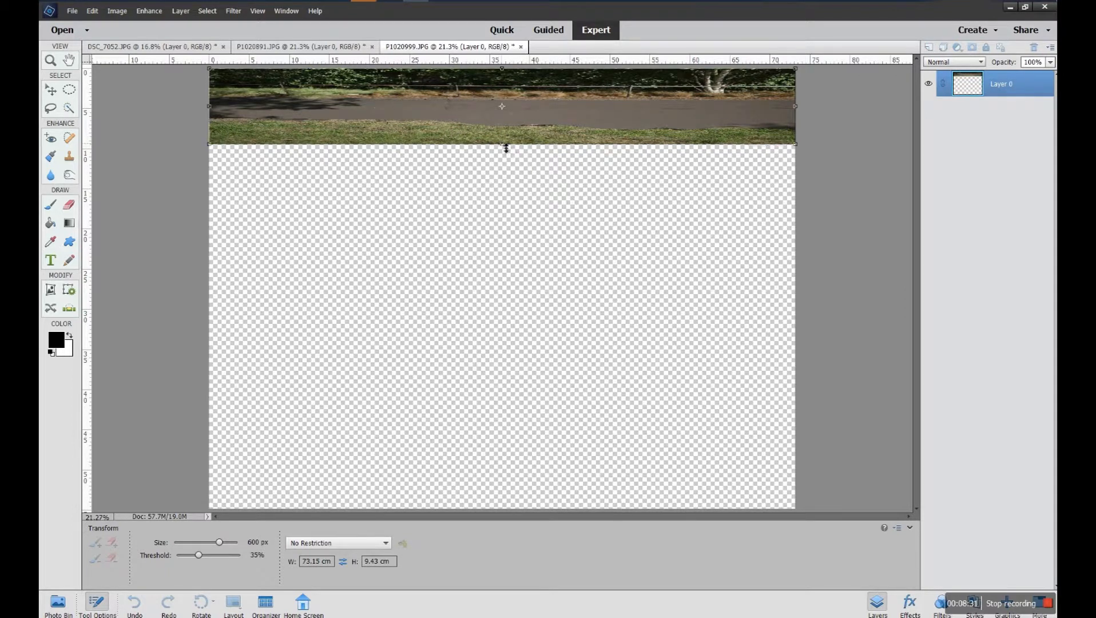
left_click_drag(502, 147, 510, 265)
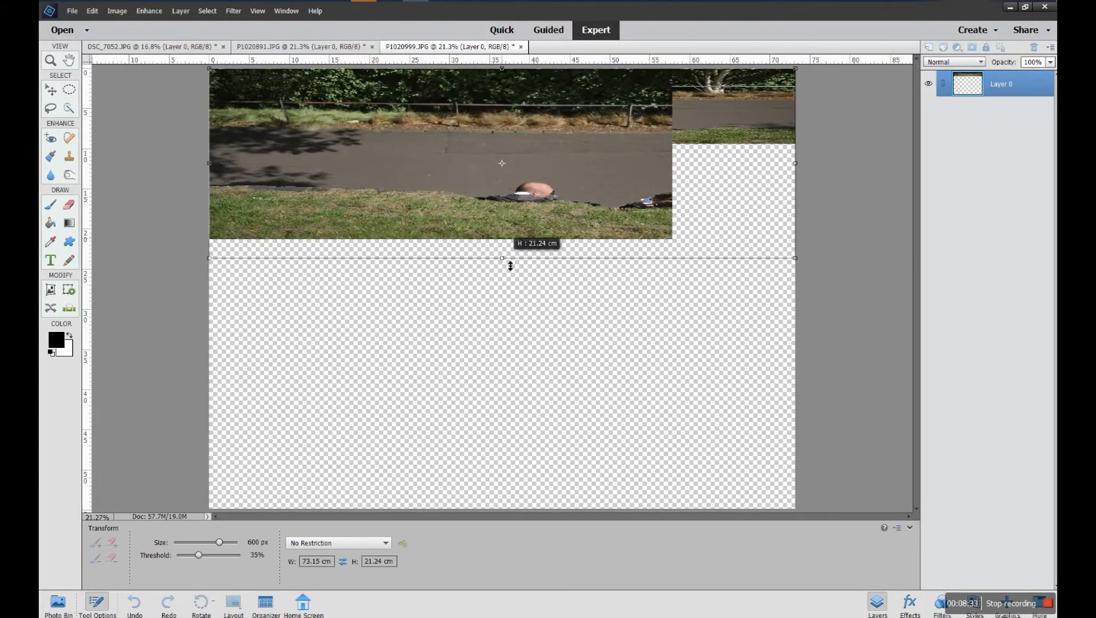
left_click_drag(502, 257, 513, 499)
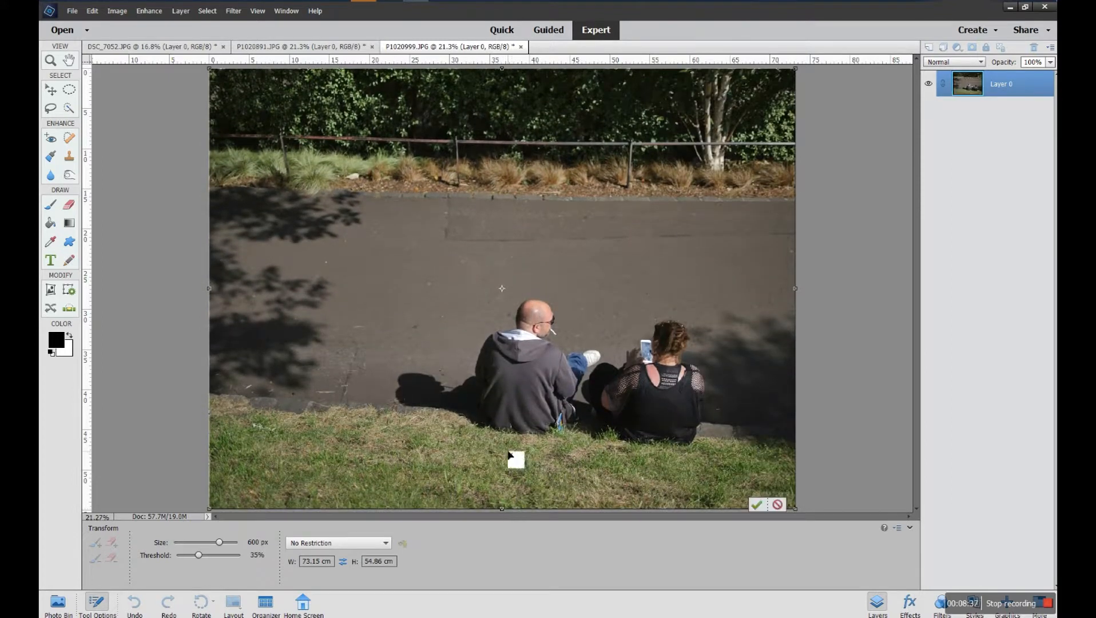
mouse_move(726, 520)
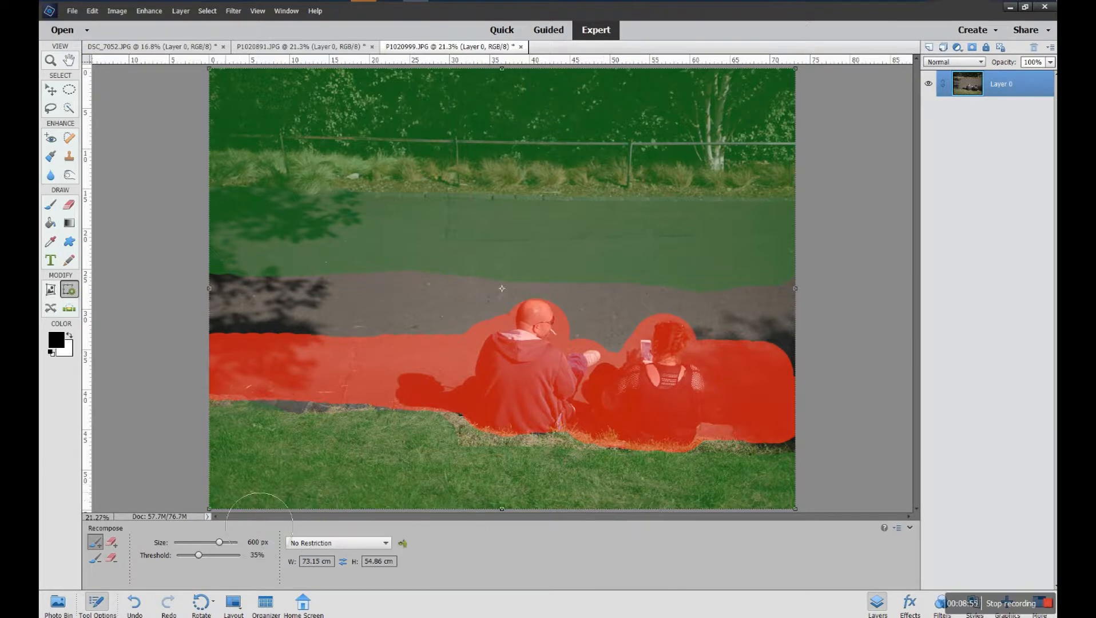
mouse_move(196, 482)
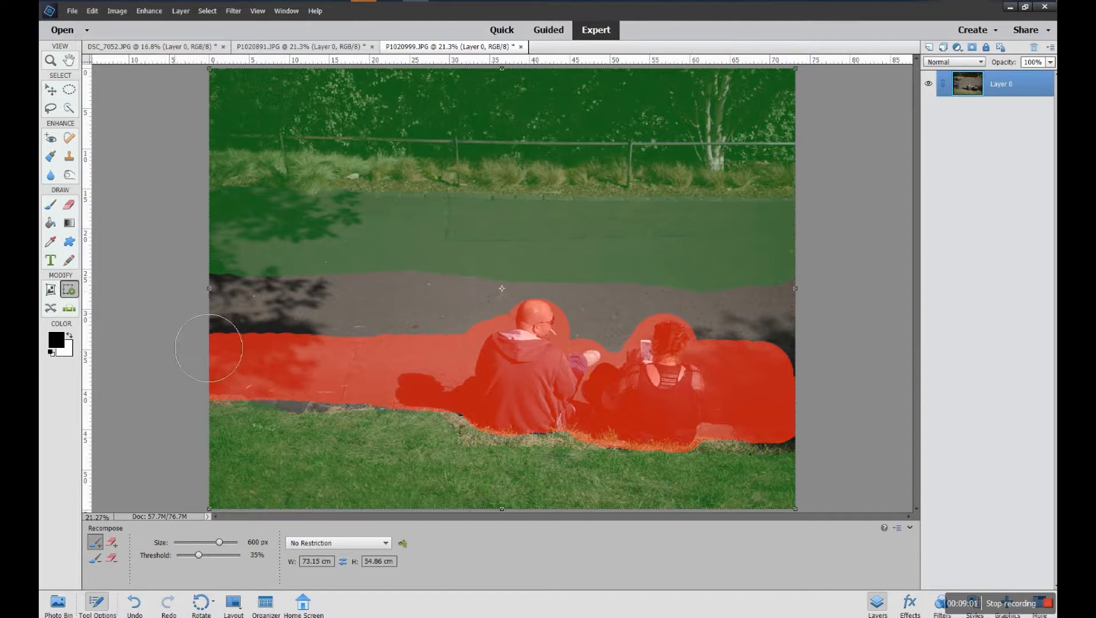
Show the red remove and green protect overlays again over the photo.
left_click(301, 46)
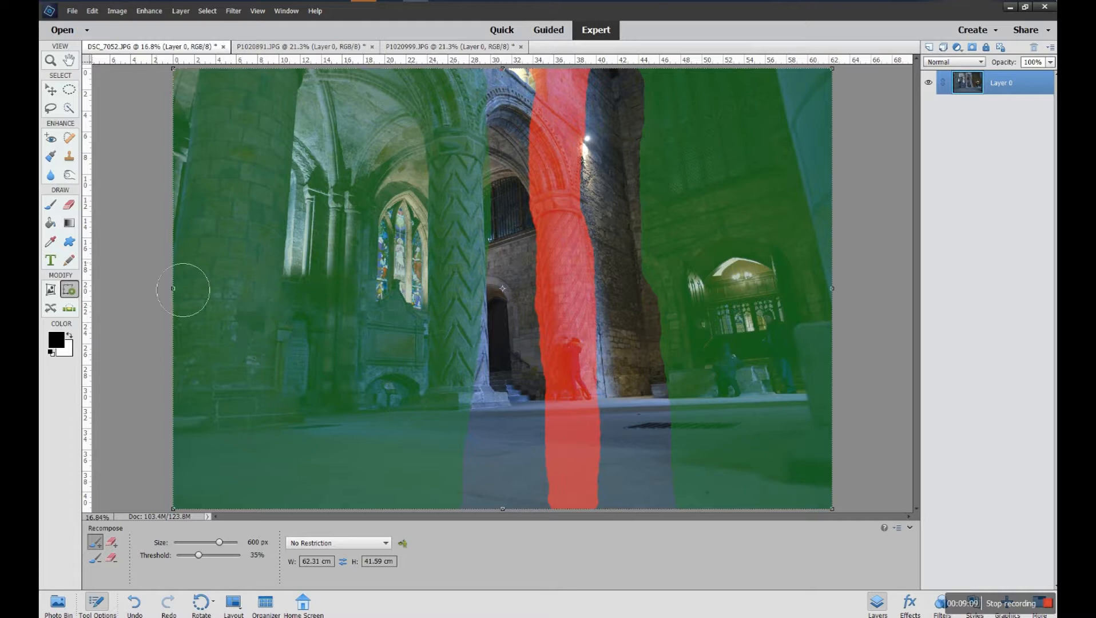
mouse_move(185, 304)
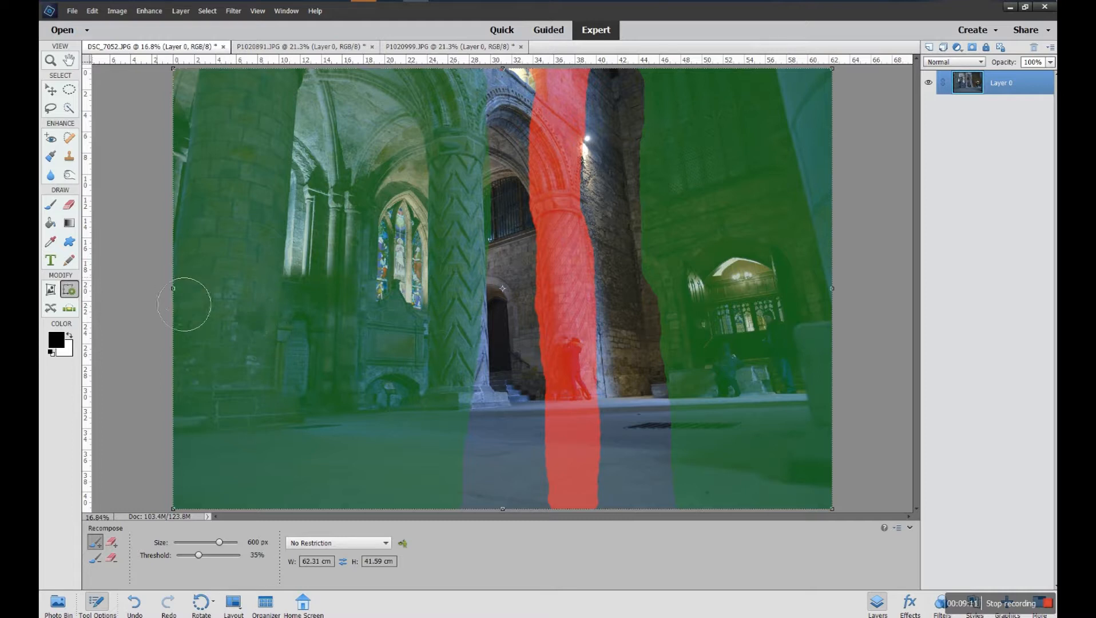
mouse_move(553, 403)
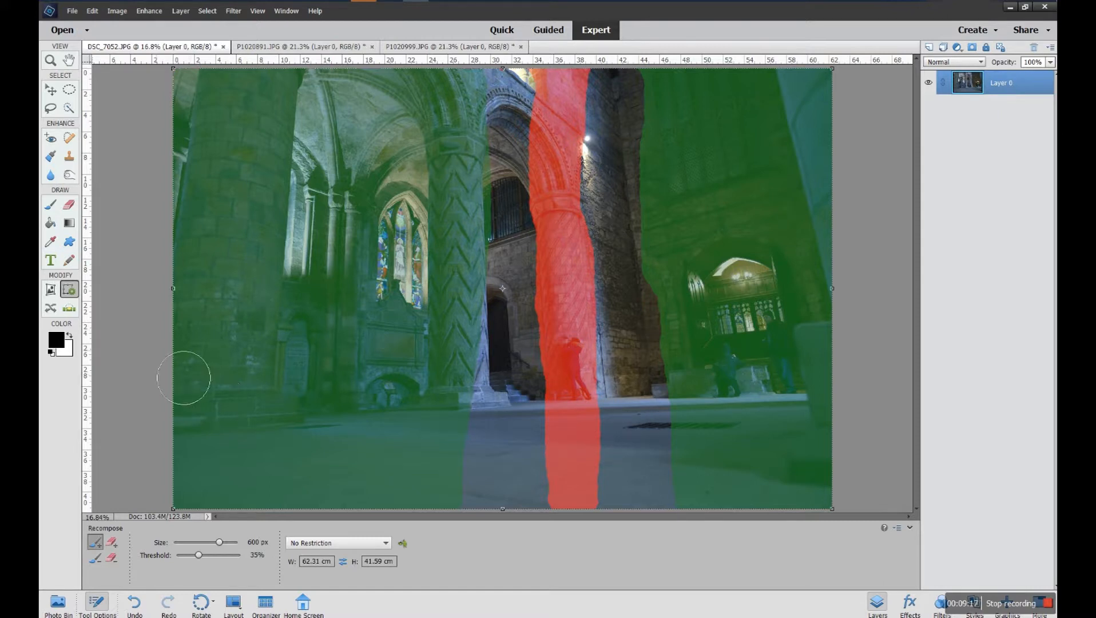
mouse_move(175, 487)
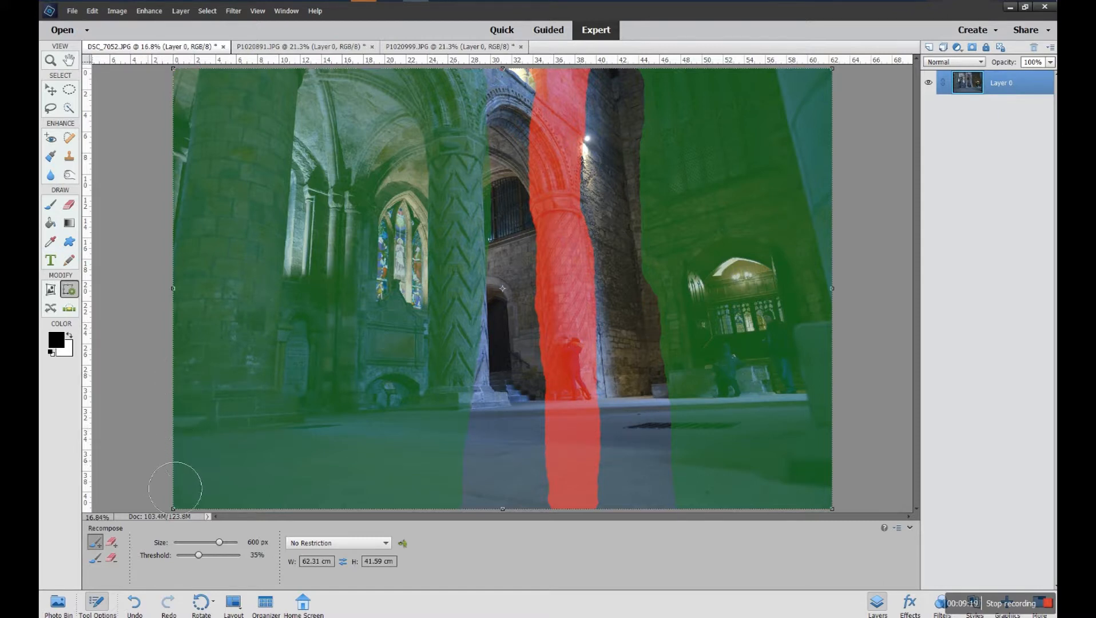
mouse_move(190, 328)
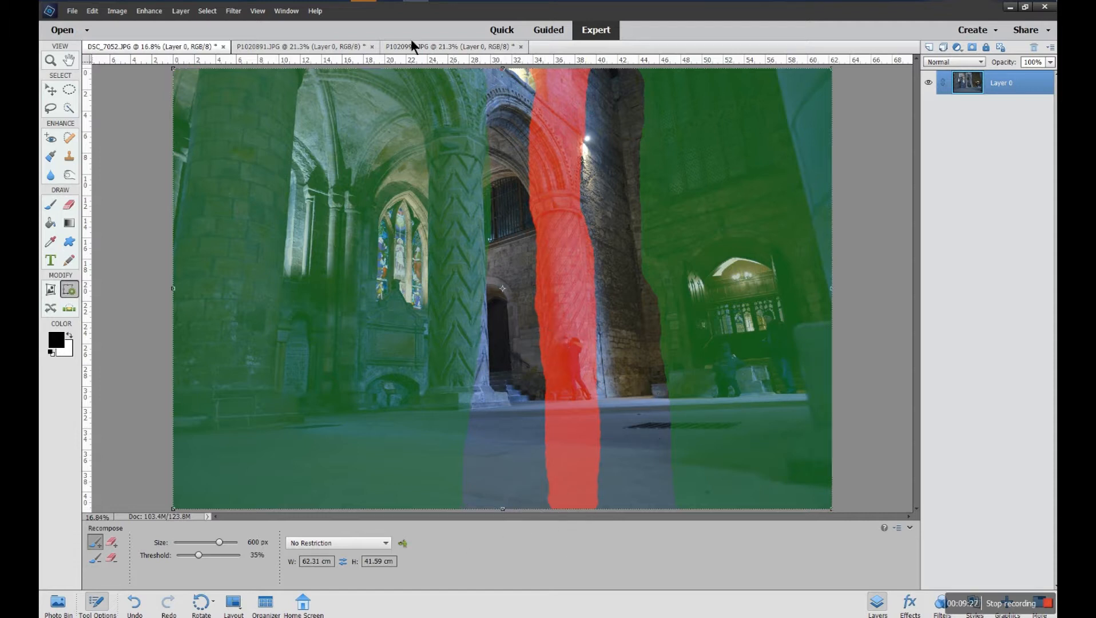
Switch to the seated-people photo, about 73.15 by 54.86 cm with its masks.
left_click(447, 46)
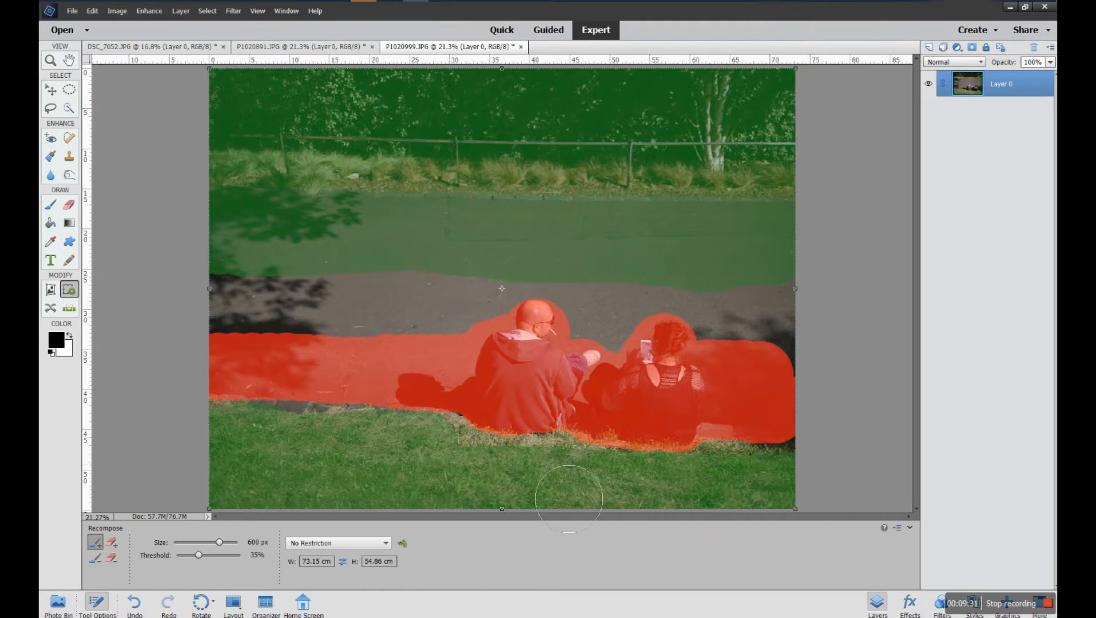
mouse_move(710, 140)
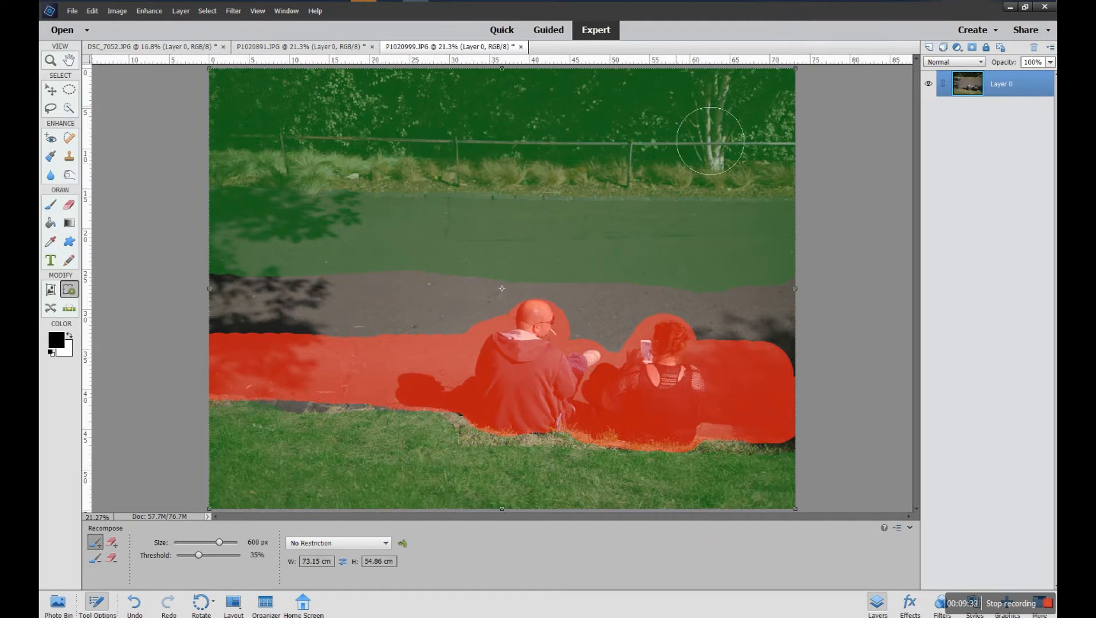
mouse_move(411, 204)
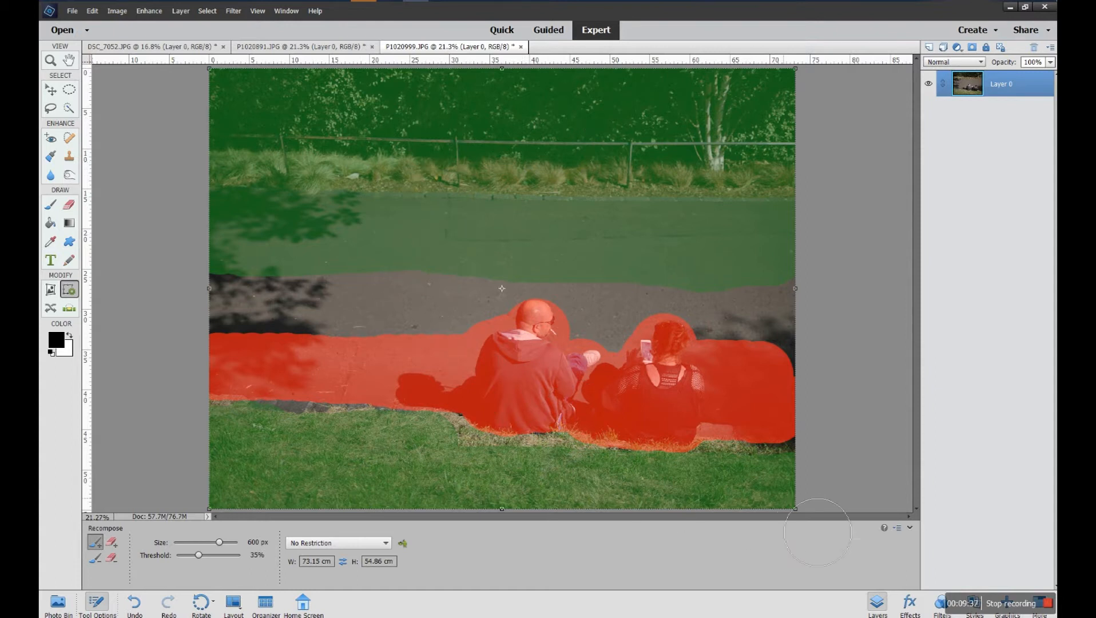
mouse_move(433, 506)
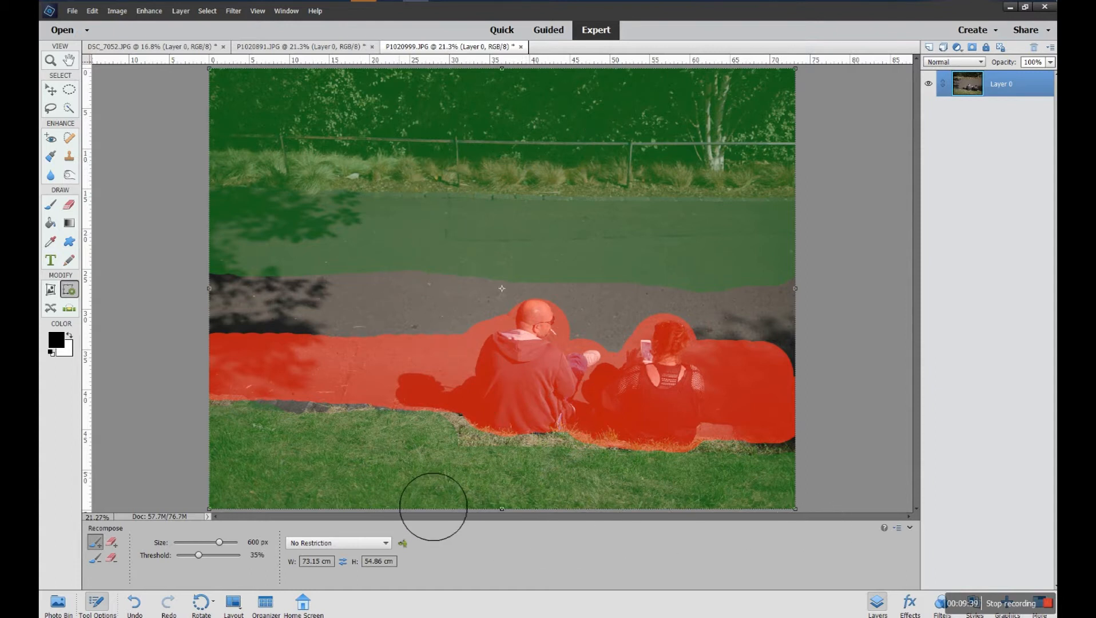